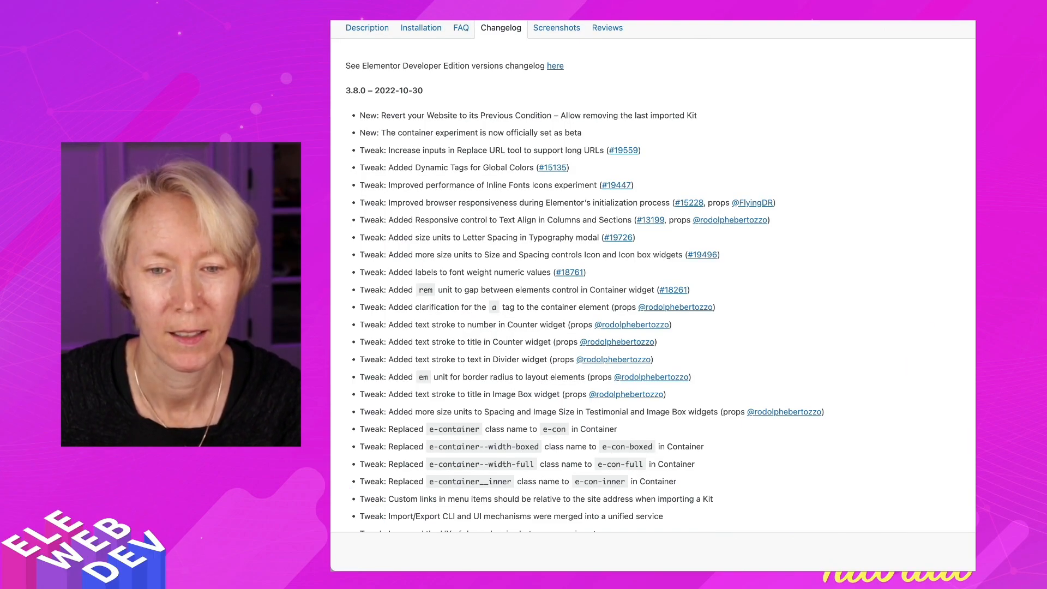
Add an Icon Box and an Image Box with placeholder content below the star icon.
scroll(down, 3)
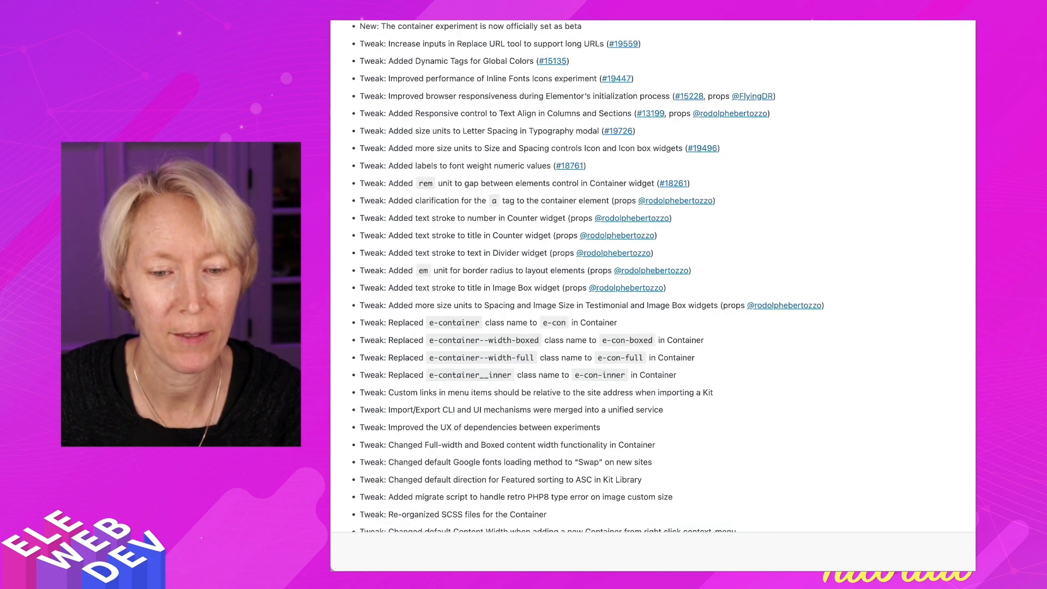
scroll(down, 3)
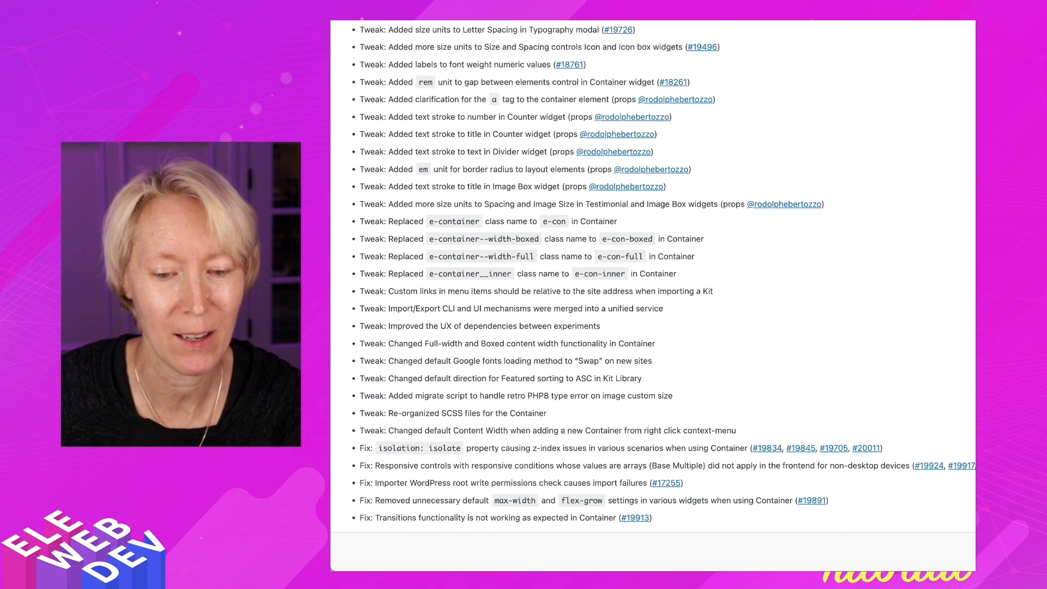
scroll(down, 3)
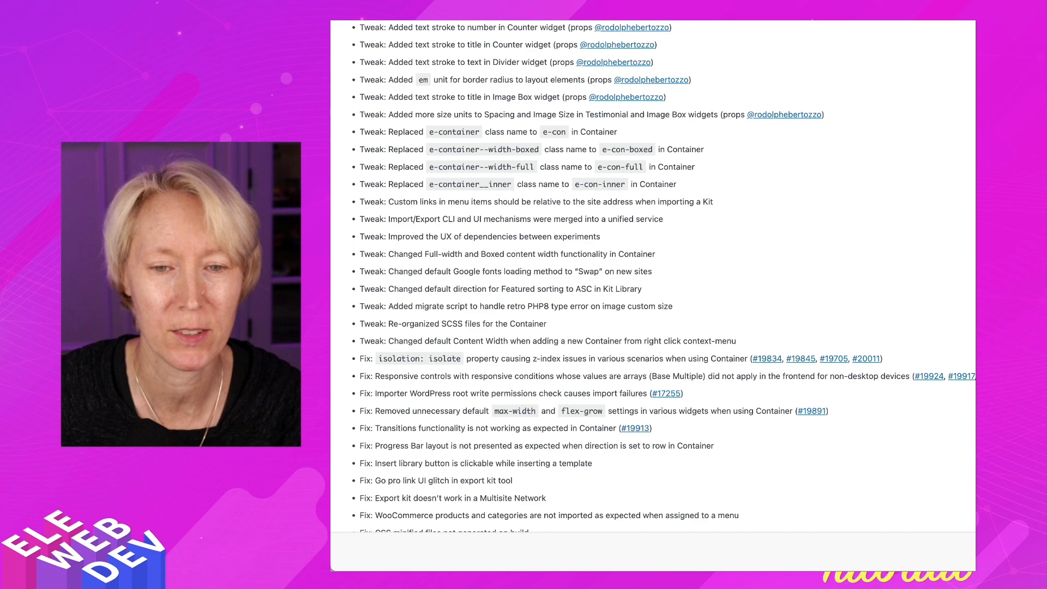
scroll(up, 3)
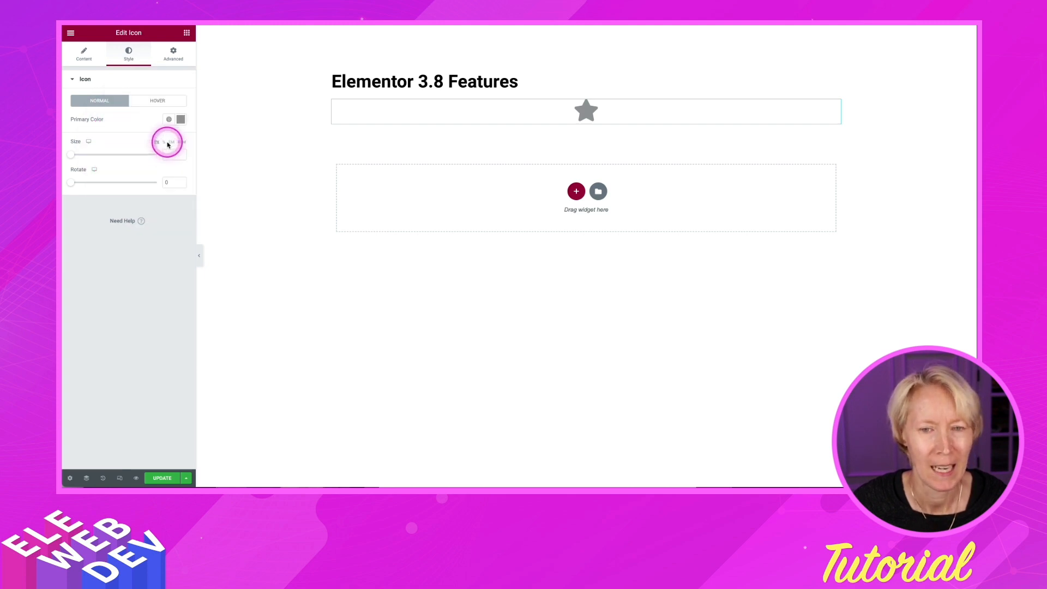
click(187, 33)
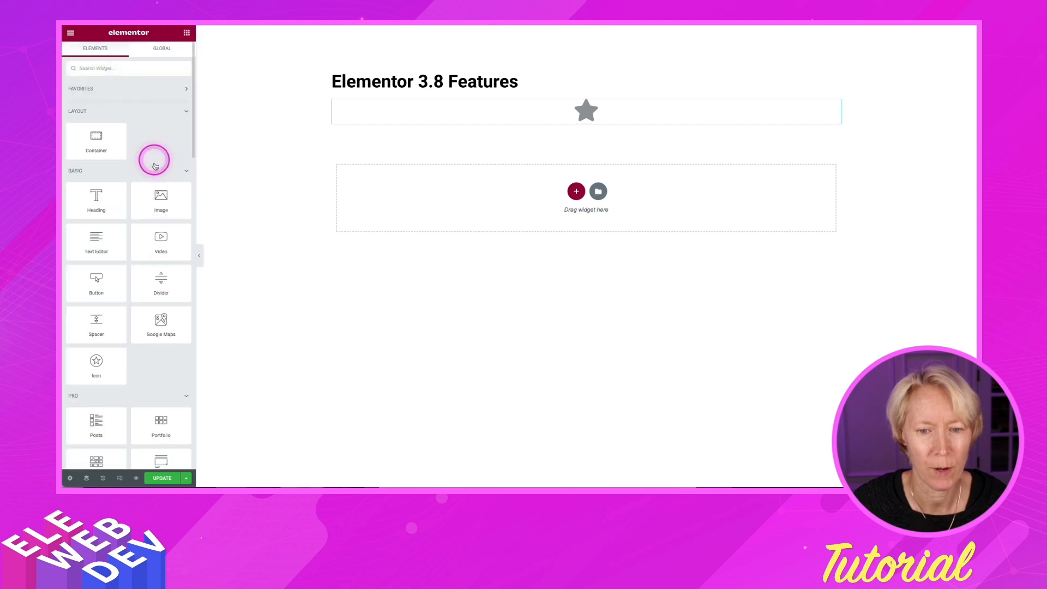
drag(160, 271, 495, 117)
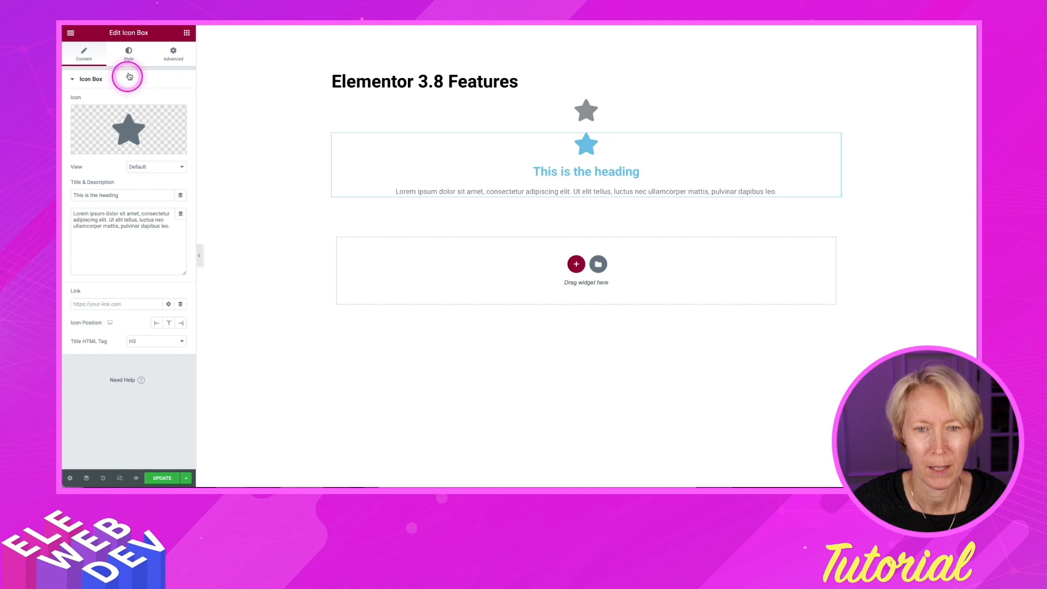
click(127, 54)
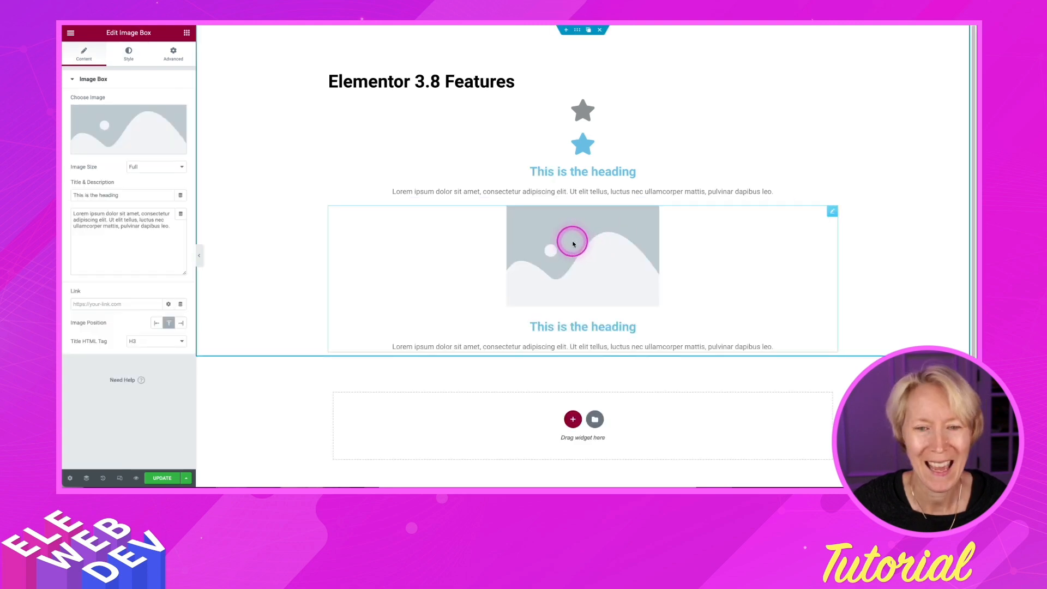
mouse_move(403, 234)
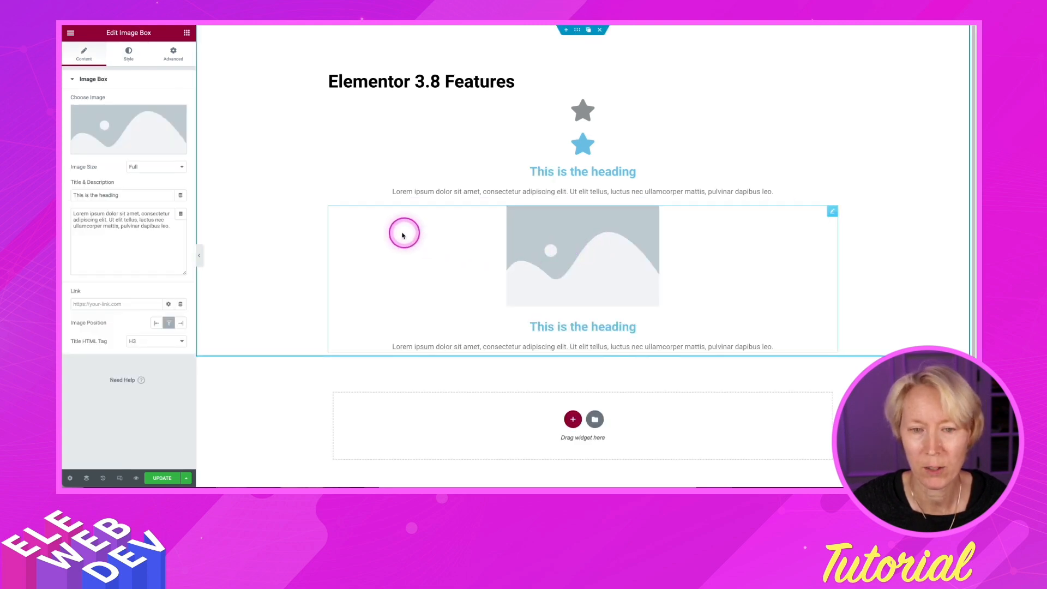
Add an Image Box with image spacing 30 on the 3.7 page and a Heading under the 3.8 title.
click(128, 54)
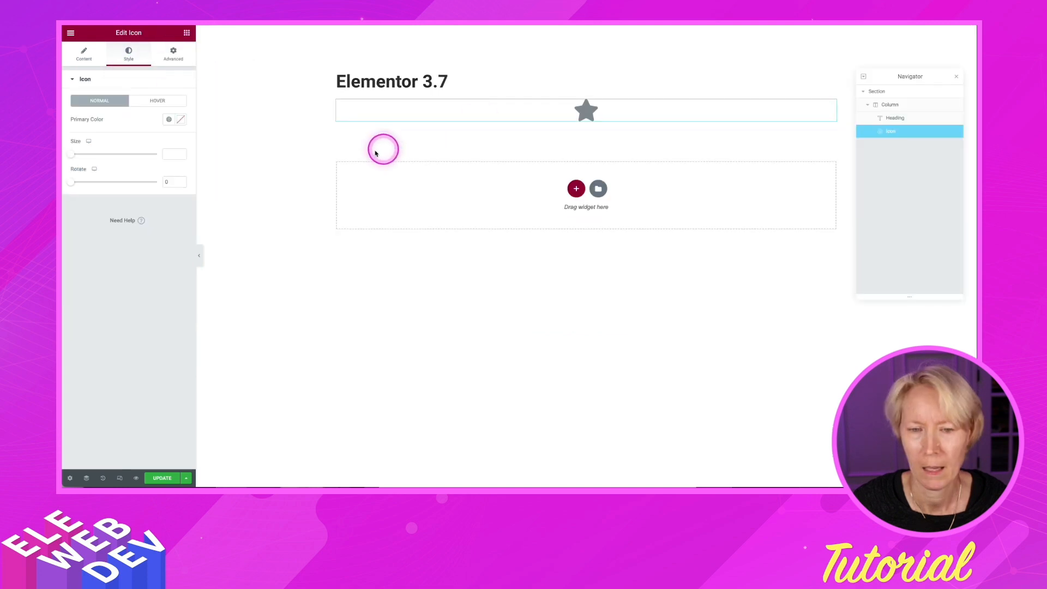
click(71, 32)
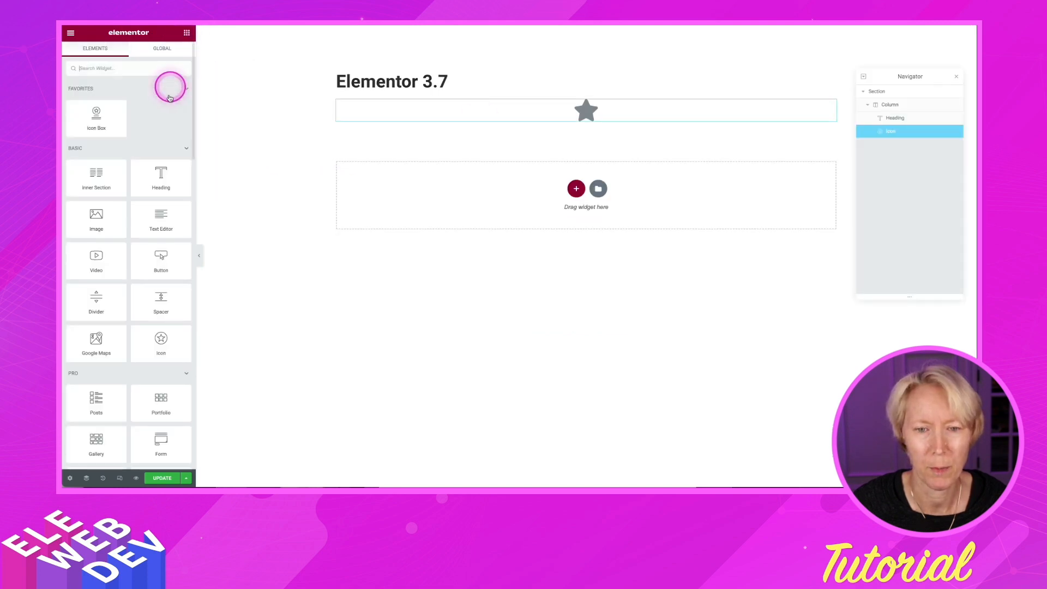
scroll(down, 3)
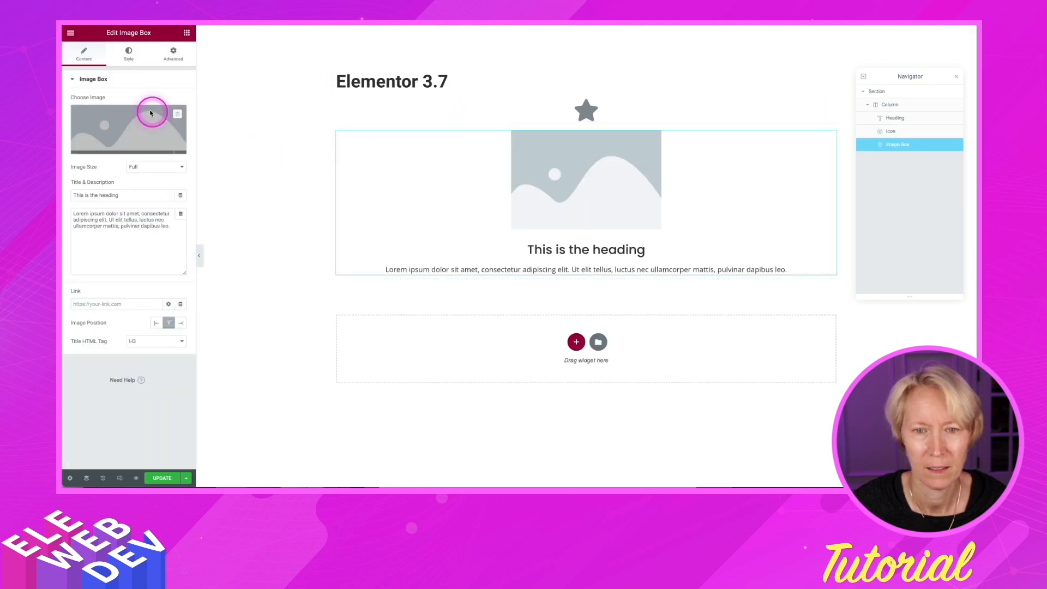
click(128, 54)
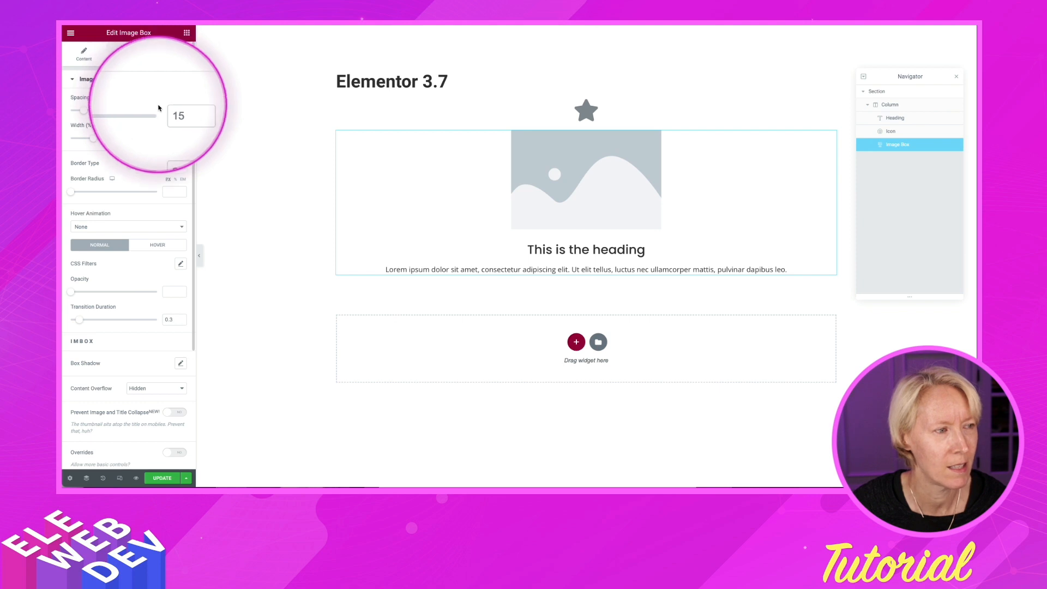
text(30)
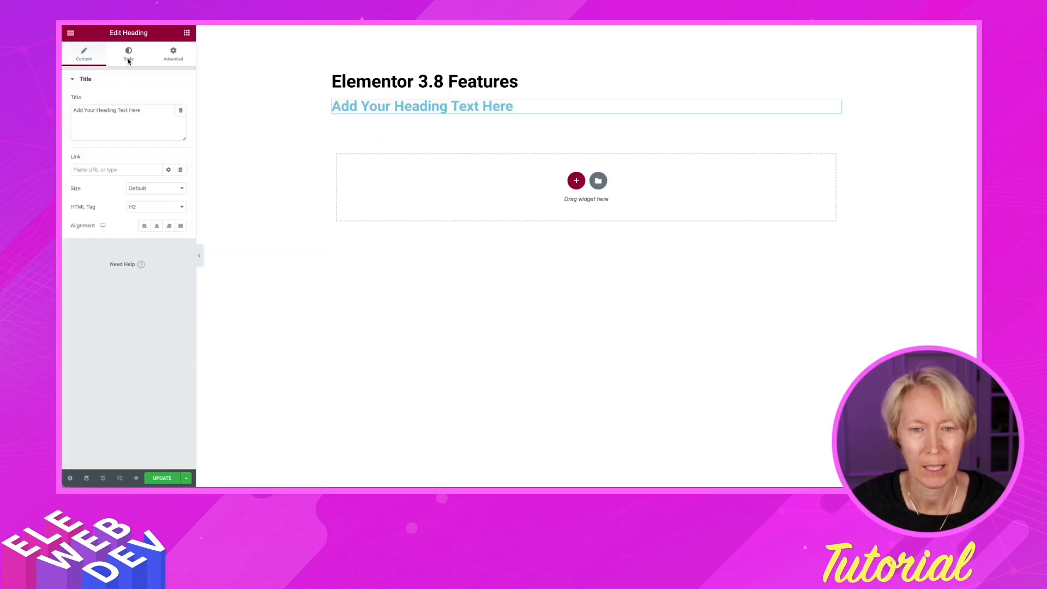
Show the font weight choices in the new heading's Typography settings (Roboto, 600).
click(128, 54)
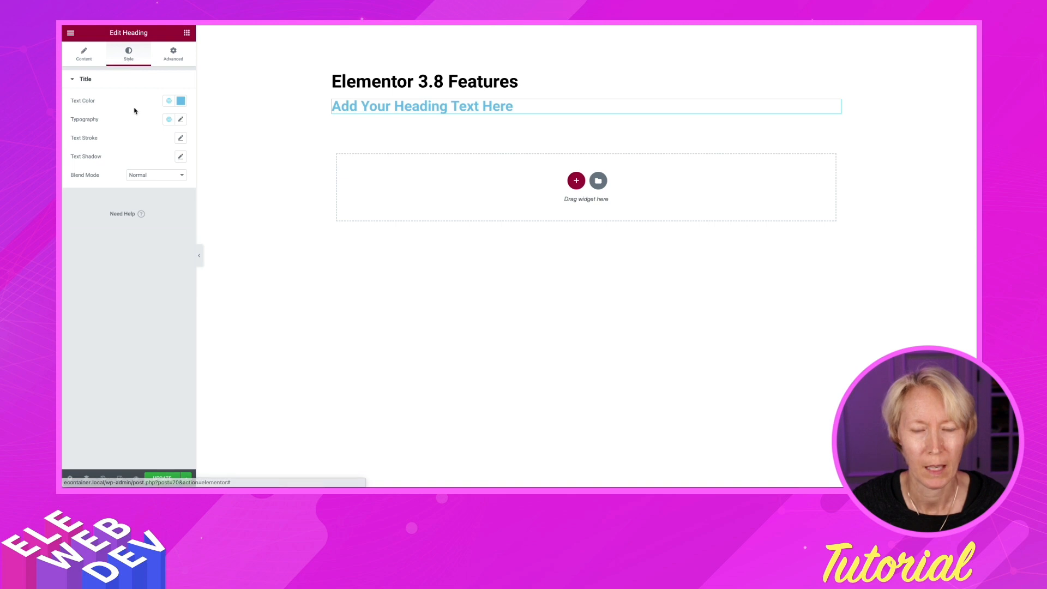
click(181, 120)
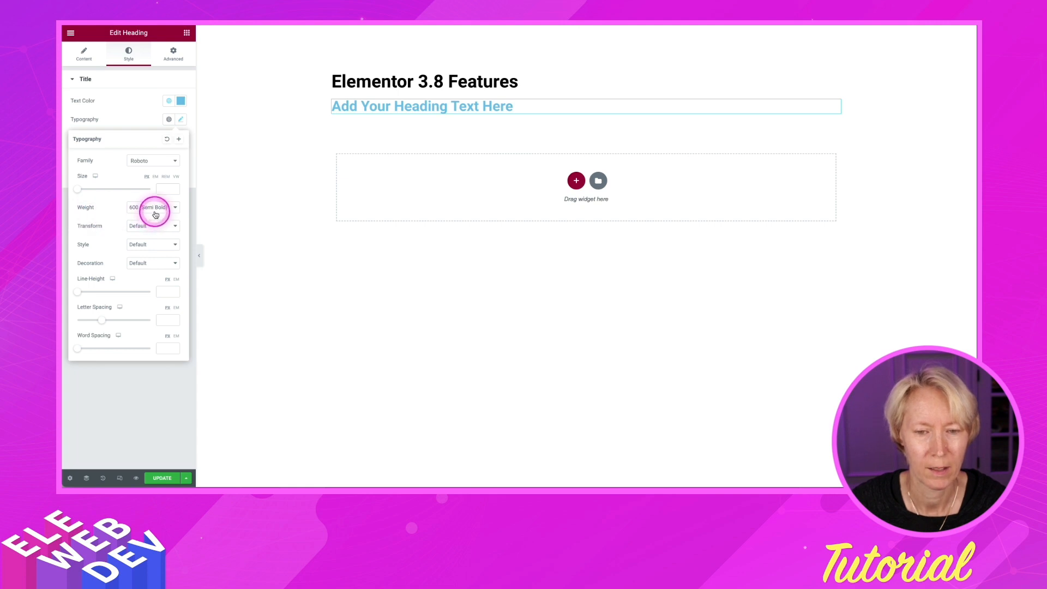
click(152, 208)
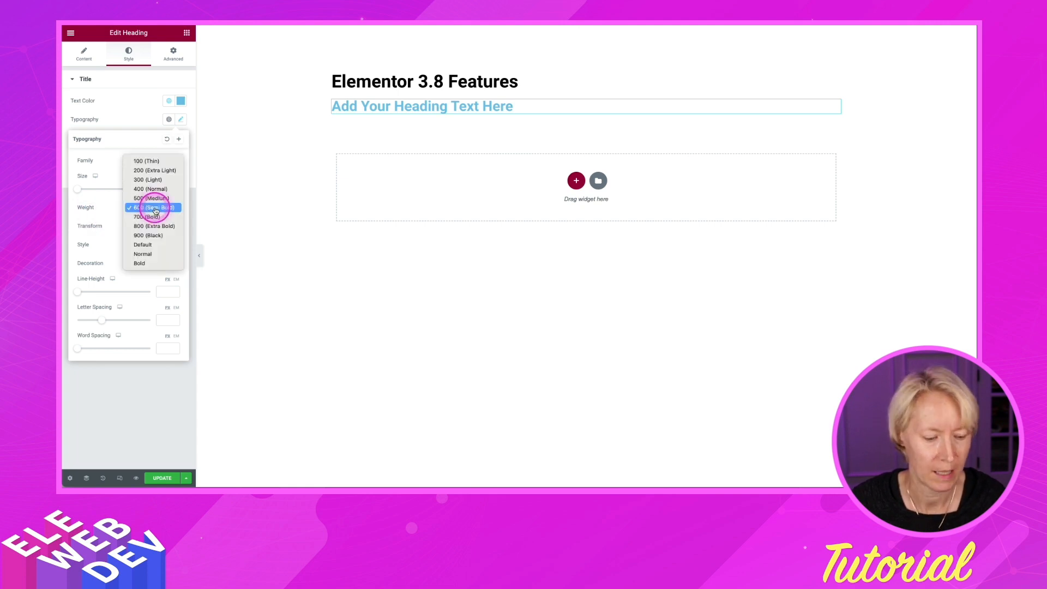
mouse_move(154, 170)
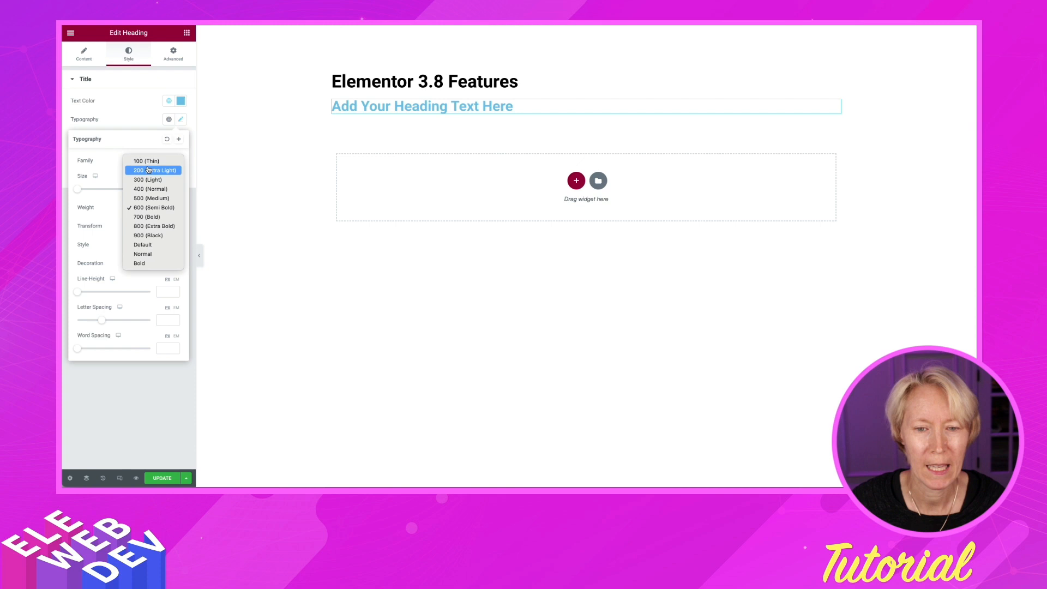
mouse_move(146, 160)
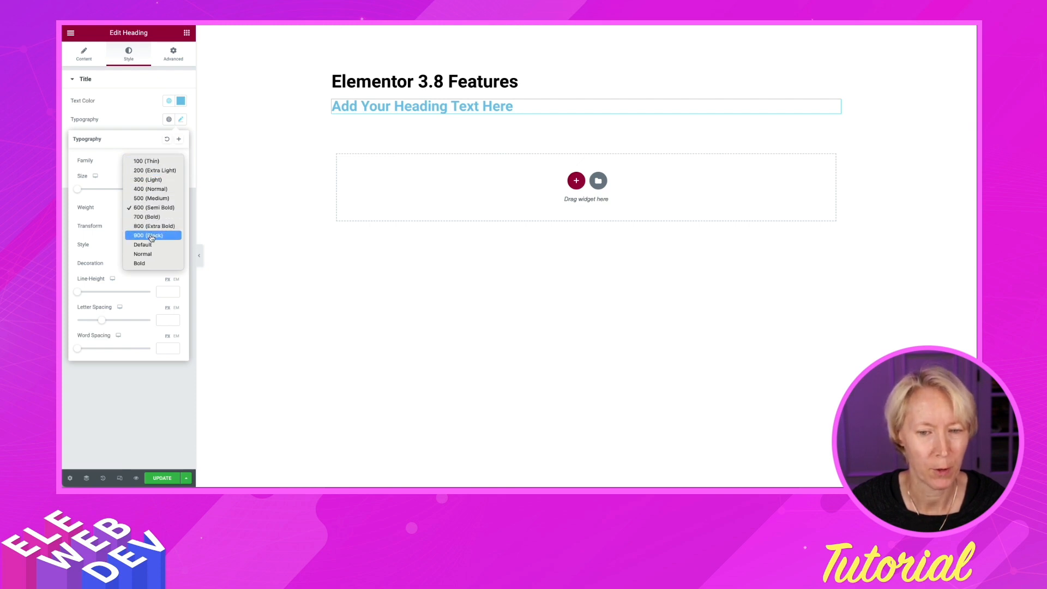
mouse_move(152, 188)
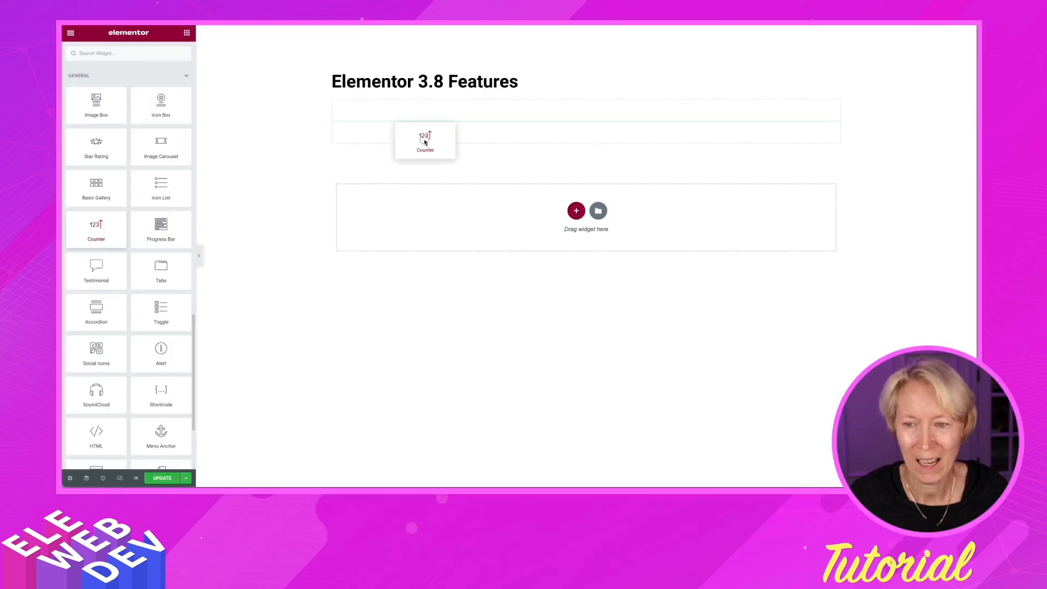
Add a Counter showing 100 / Cool Number and give its number a coloured text stroke.
drag(425, 140, 586, 125)
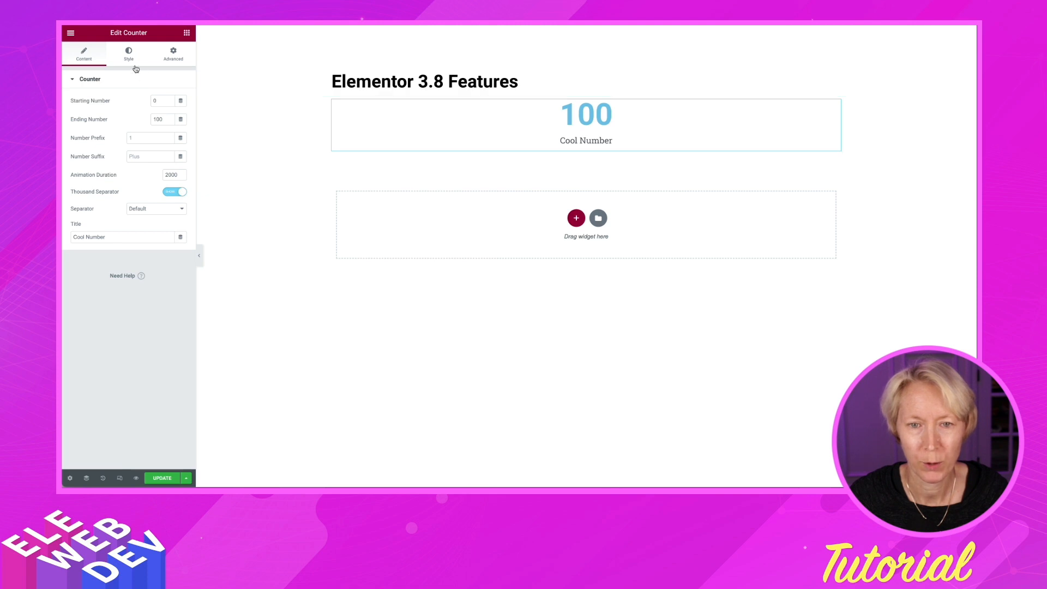
click(128, 54)
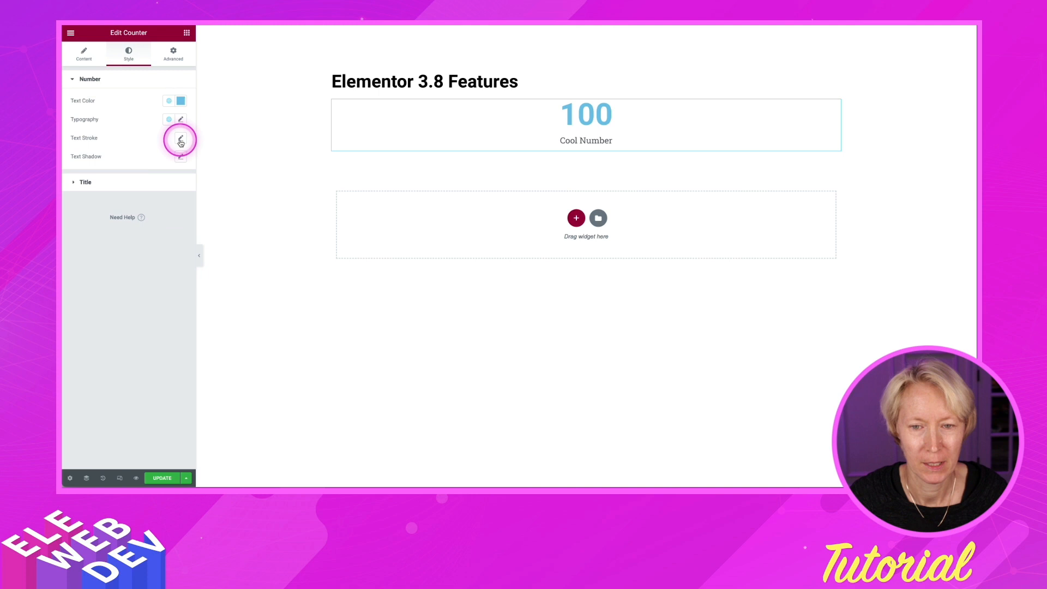
click(179, 138)
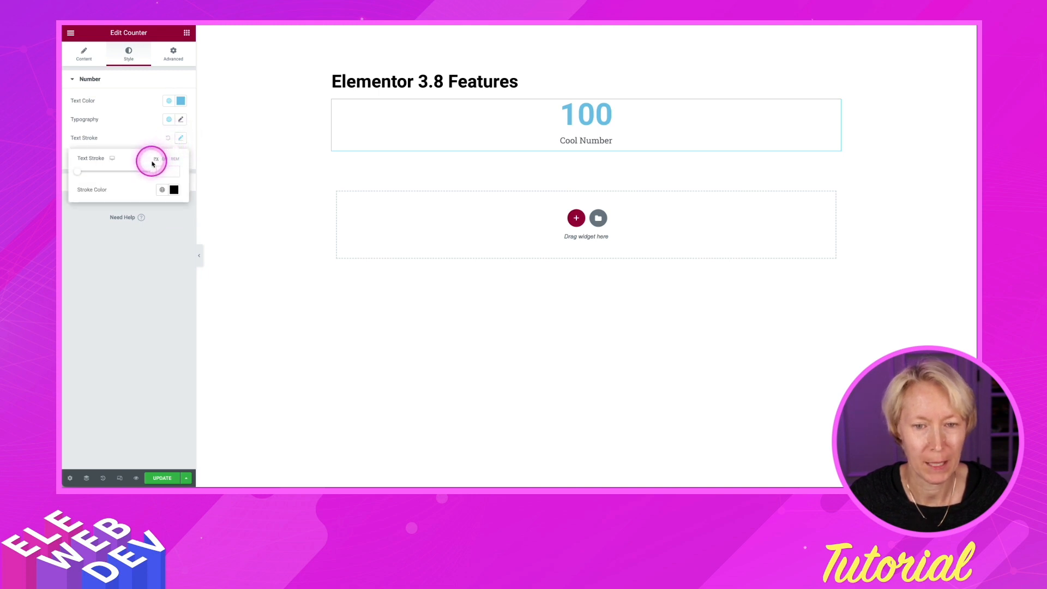
drag(151, 171, 82, 172)
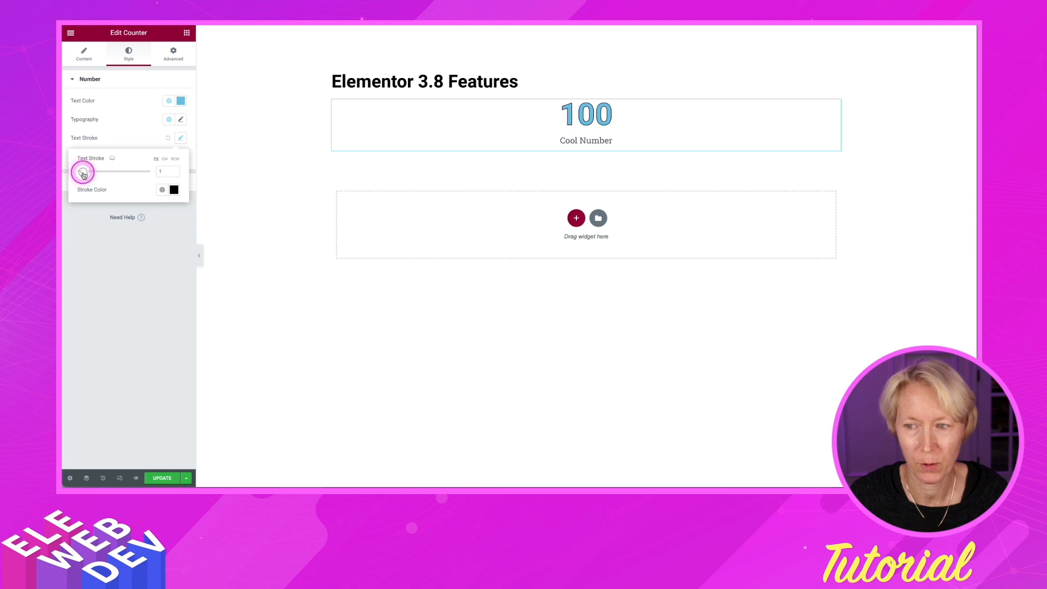
drag(83, 172, 92, 172)
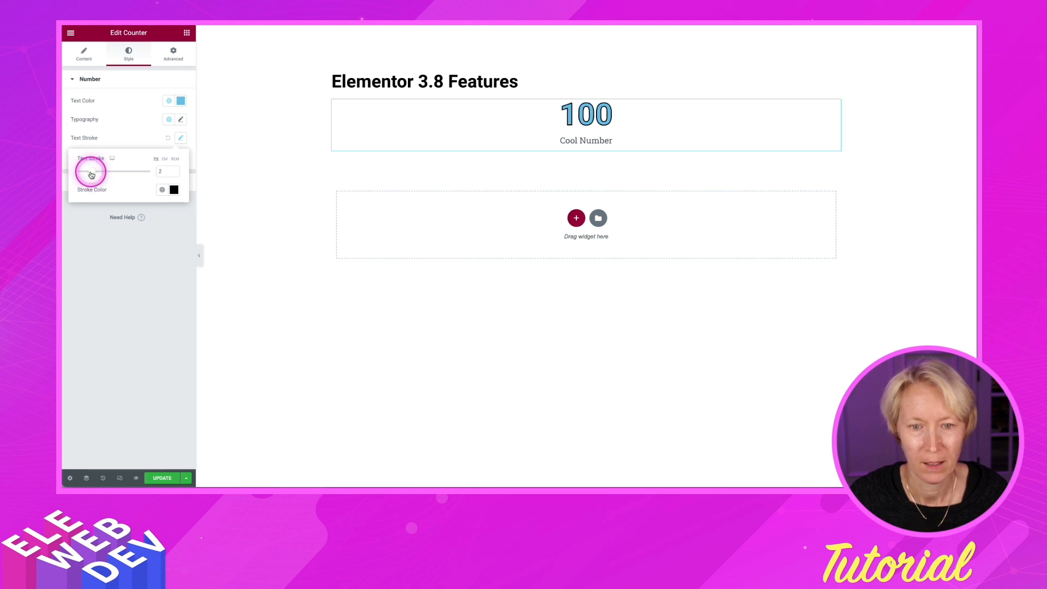
click(161, 189)
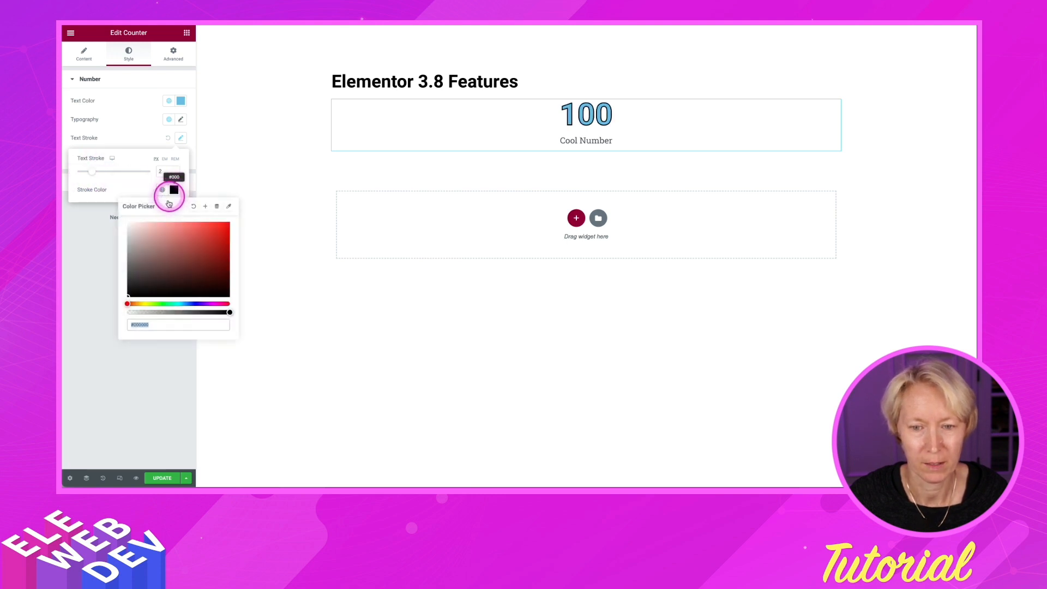
click(220, 232)
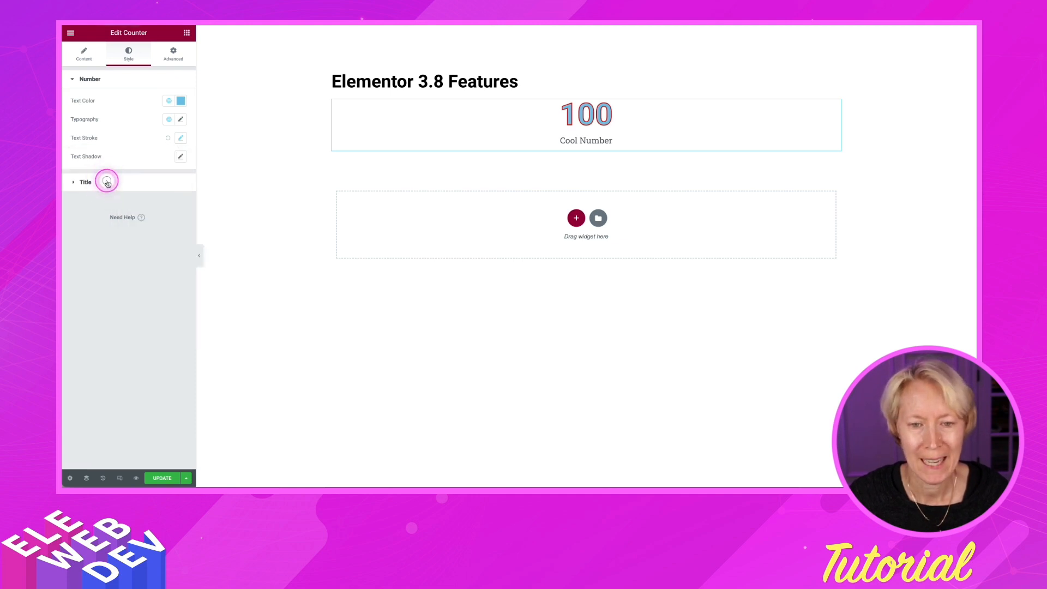
Give the Cool Number title a green text stroke with some width.
click(85, 181)
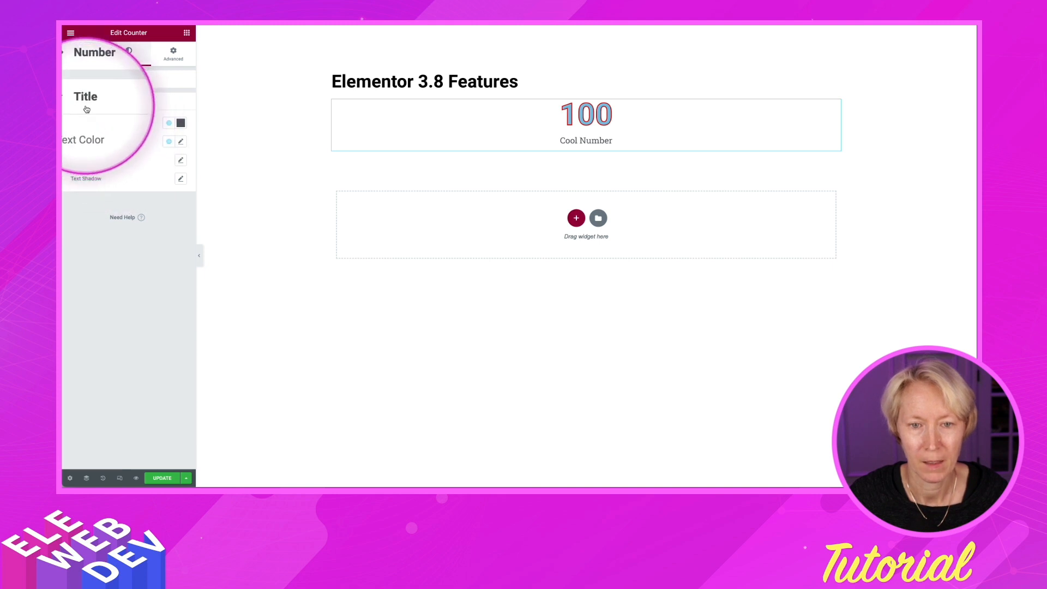
click(128, 54)
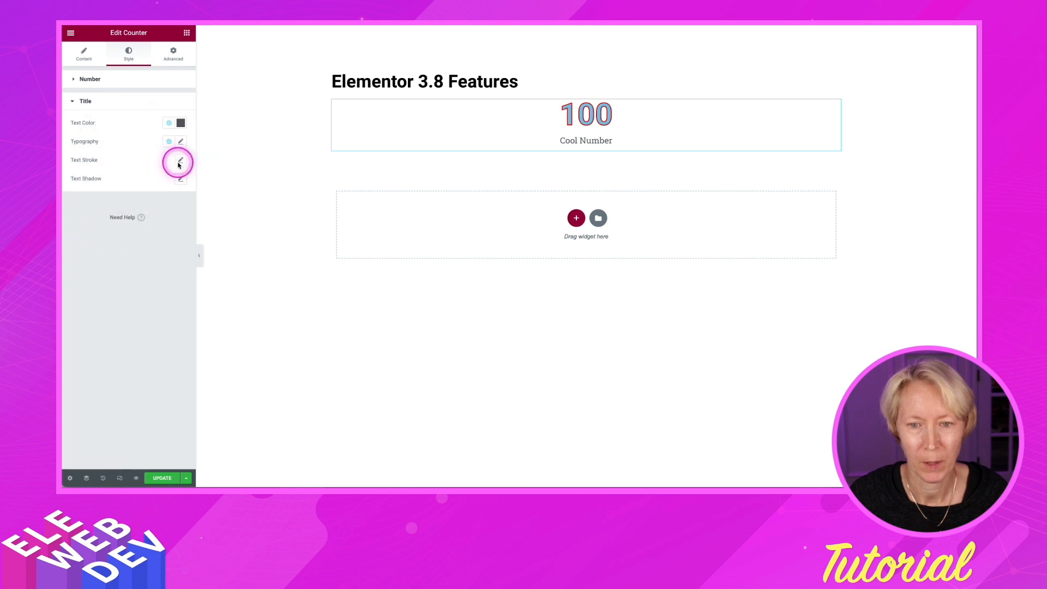
click(181, 161)
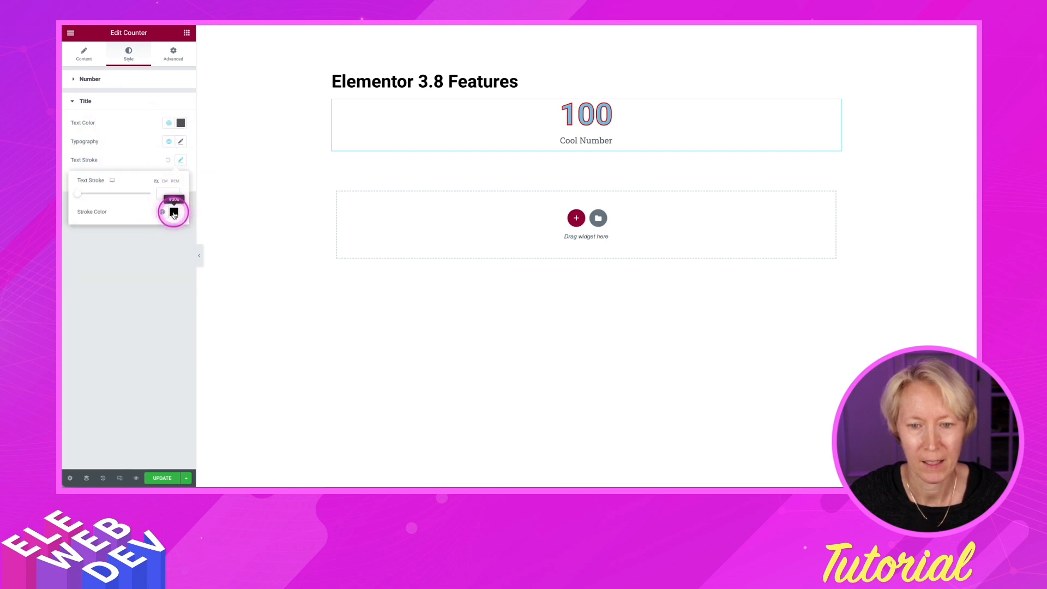
click(173, 211)
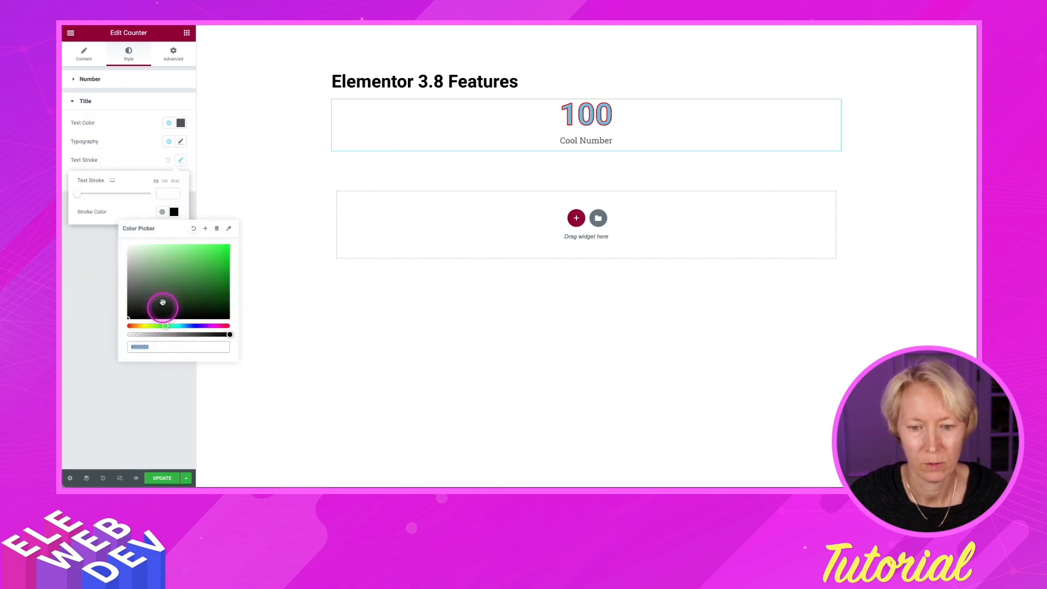
click(224, 247)
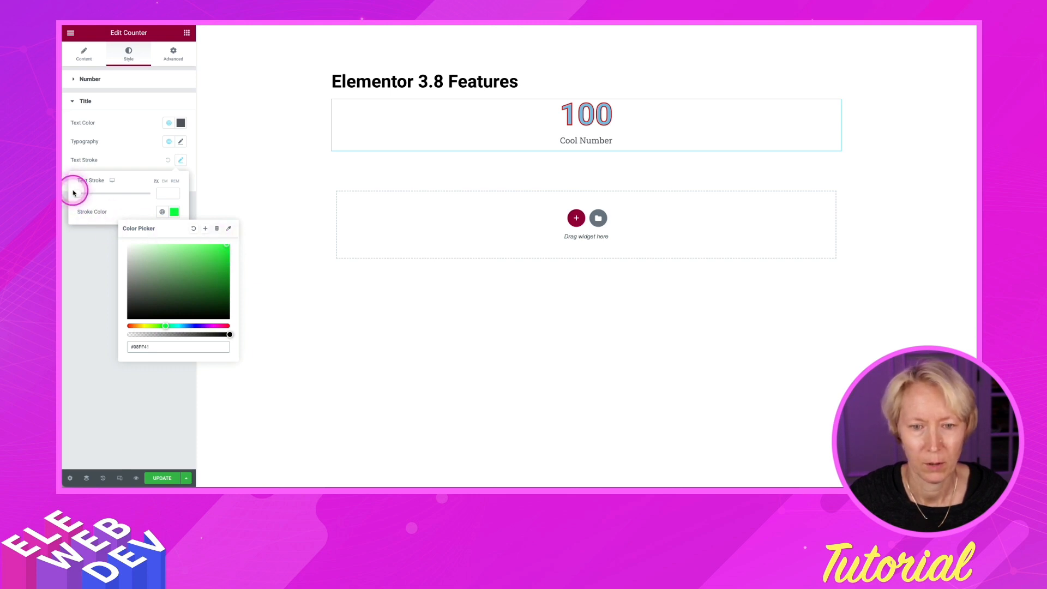
click(80, 193)
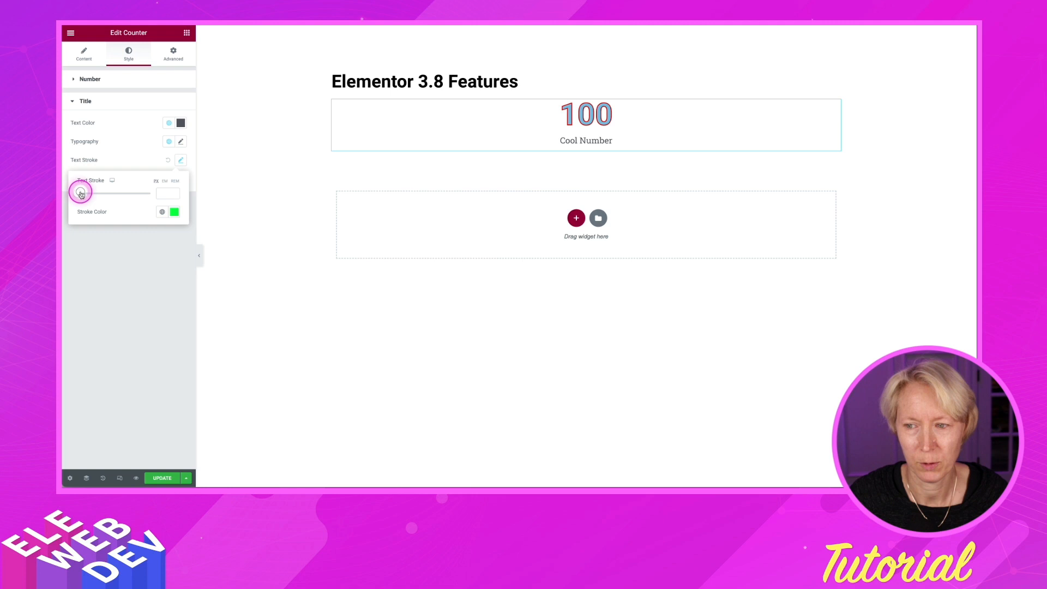
click(180, 141)
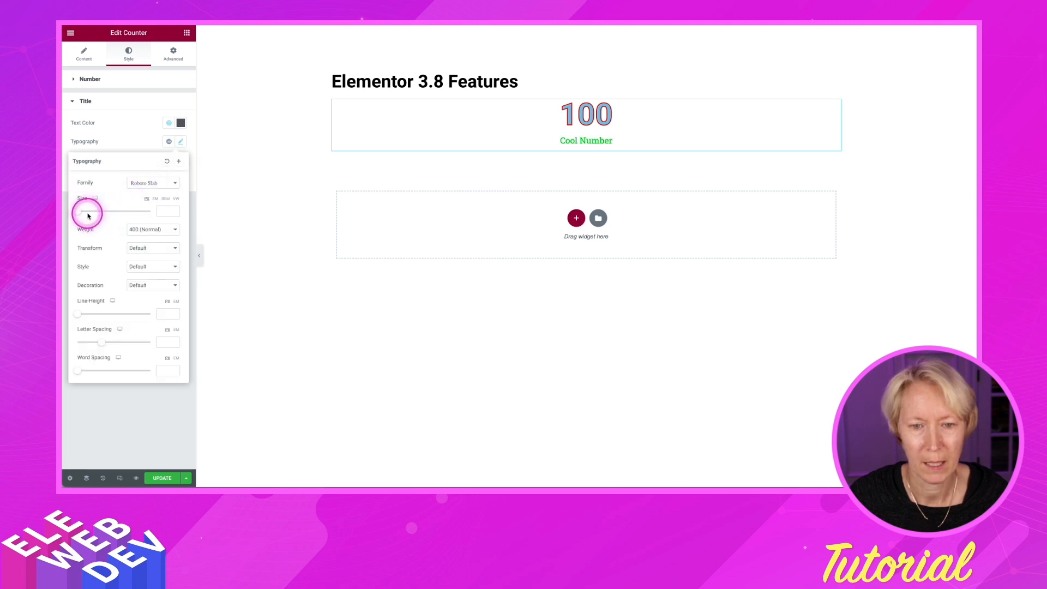
Raise the Cool Number title's typography size to about 71.
drag(86, 211, 117, 211)
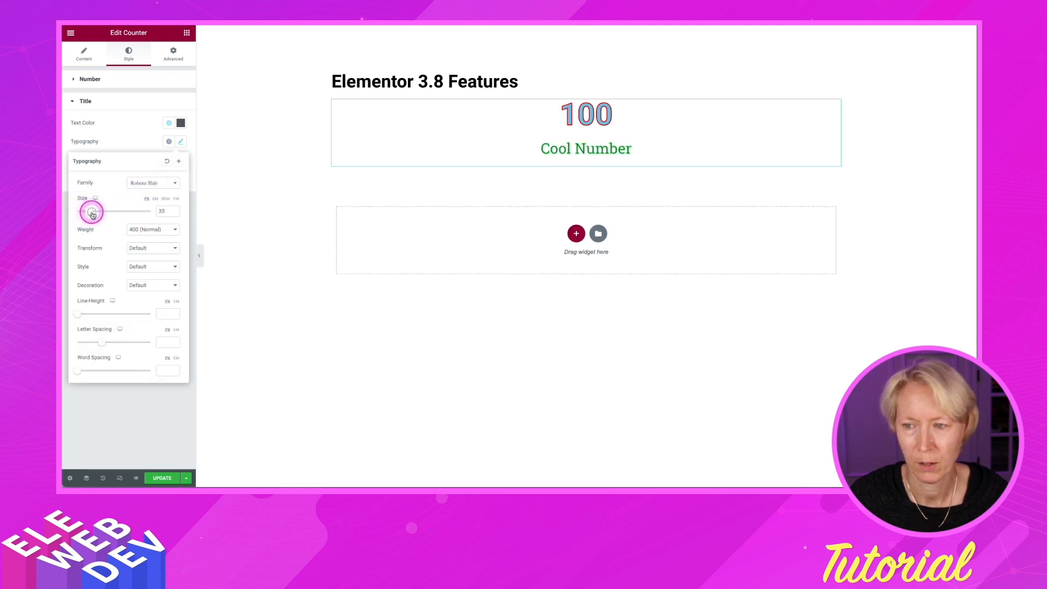
drag(92, 211, 107, 211)
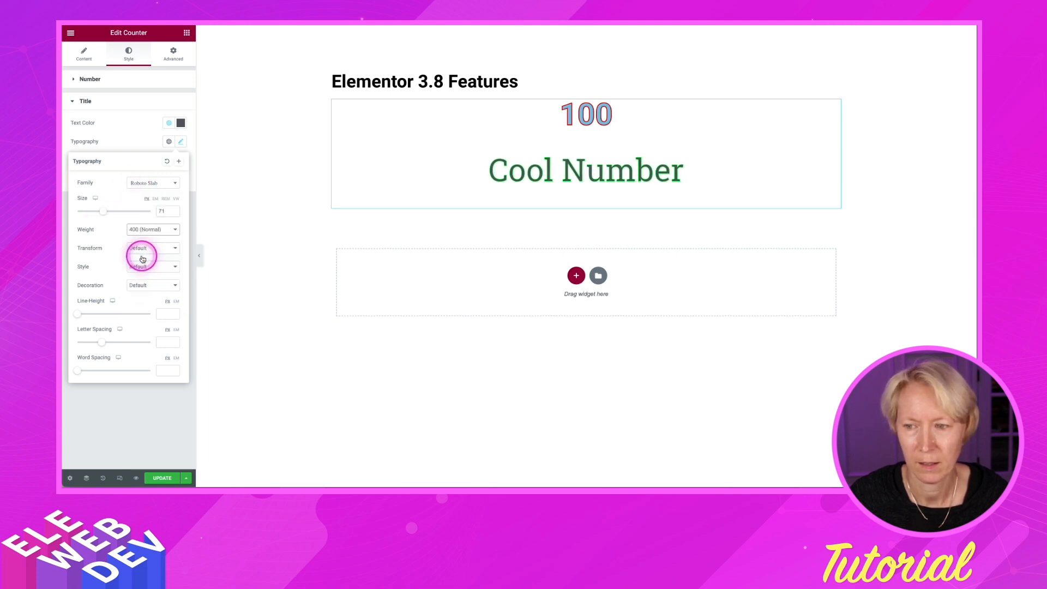
click(152, 229)
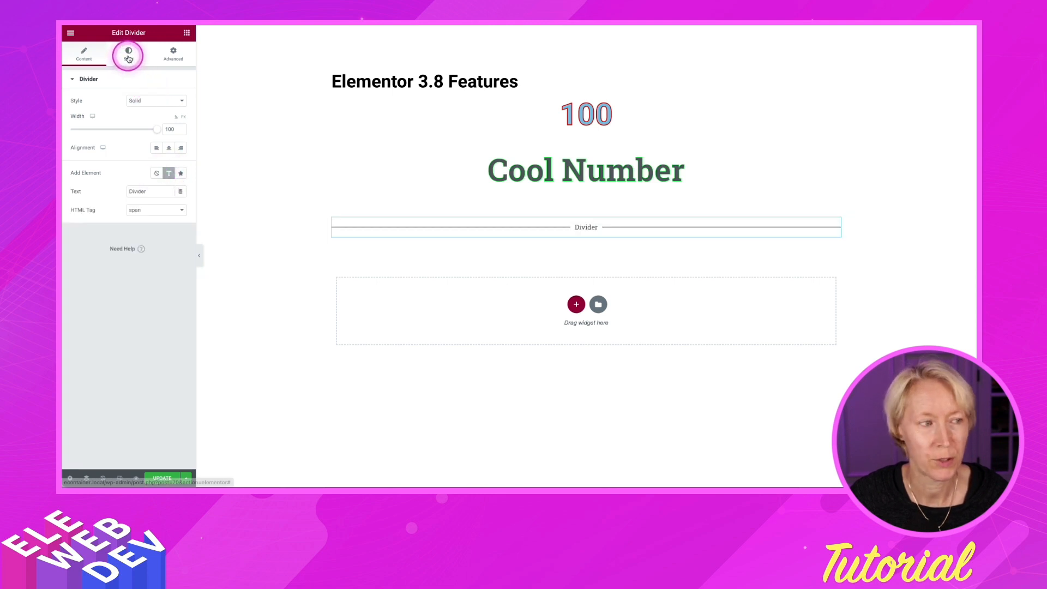
Make the divider's Divider label weight 800 and size 28.
click(128, 54)
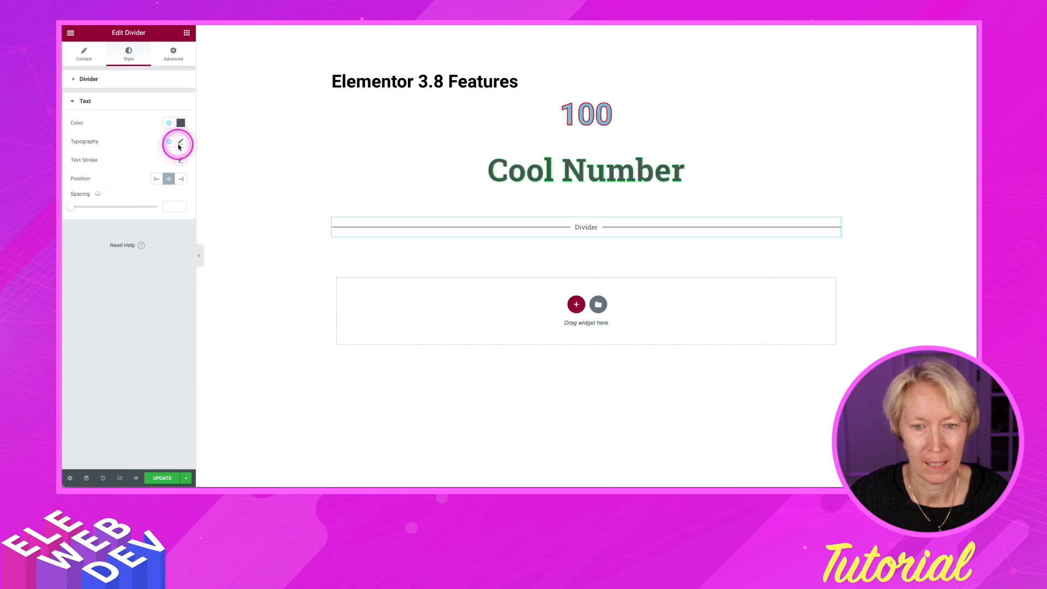
click(181, 141)
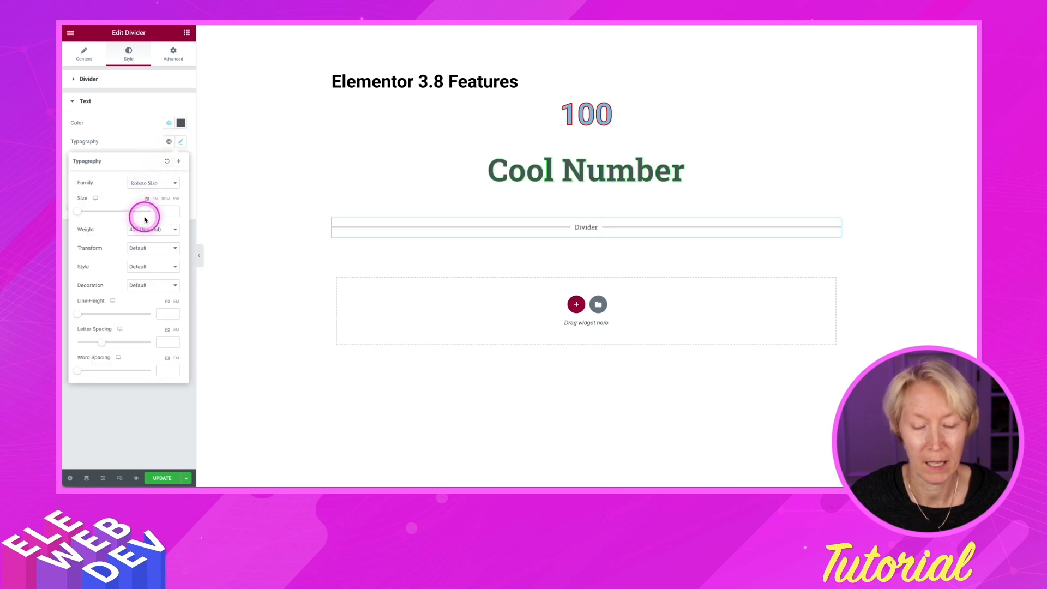
click(152, 229)
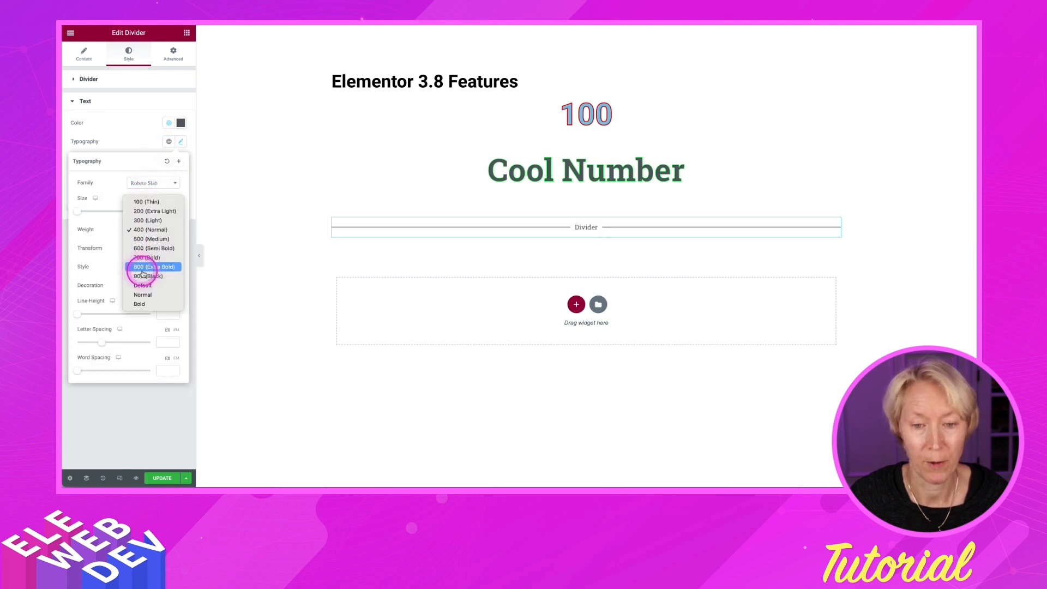
click(154, 267)
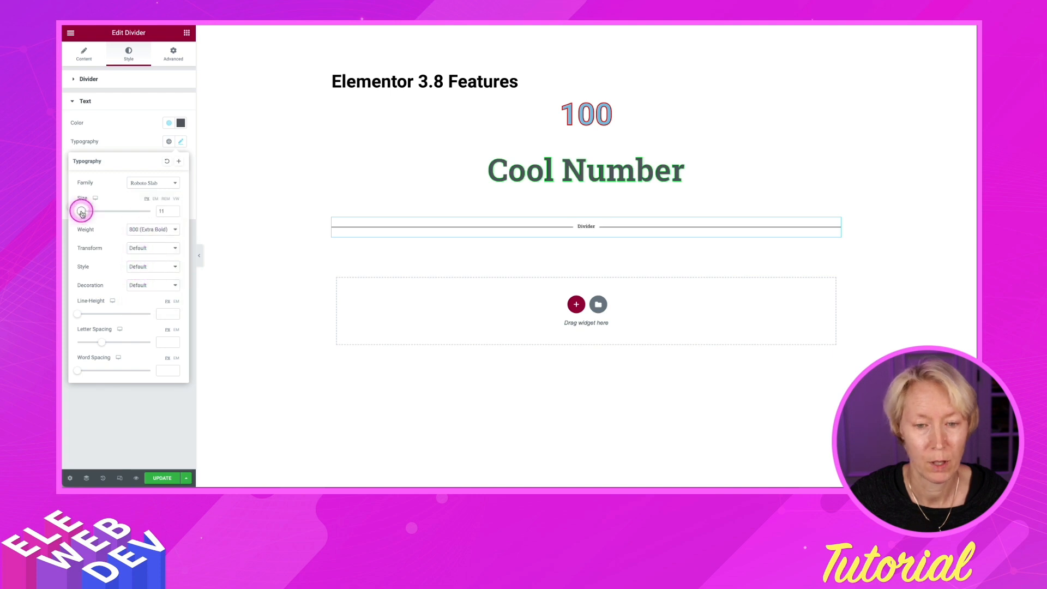
drag(78, 211, 90, 211)
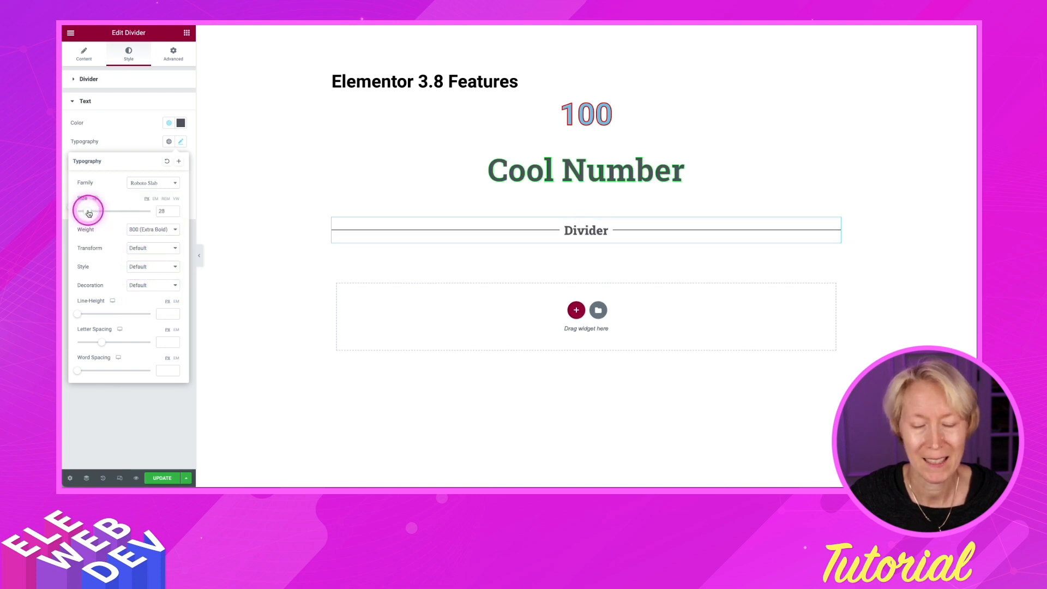
click(180, 141)
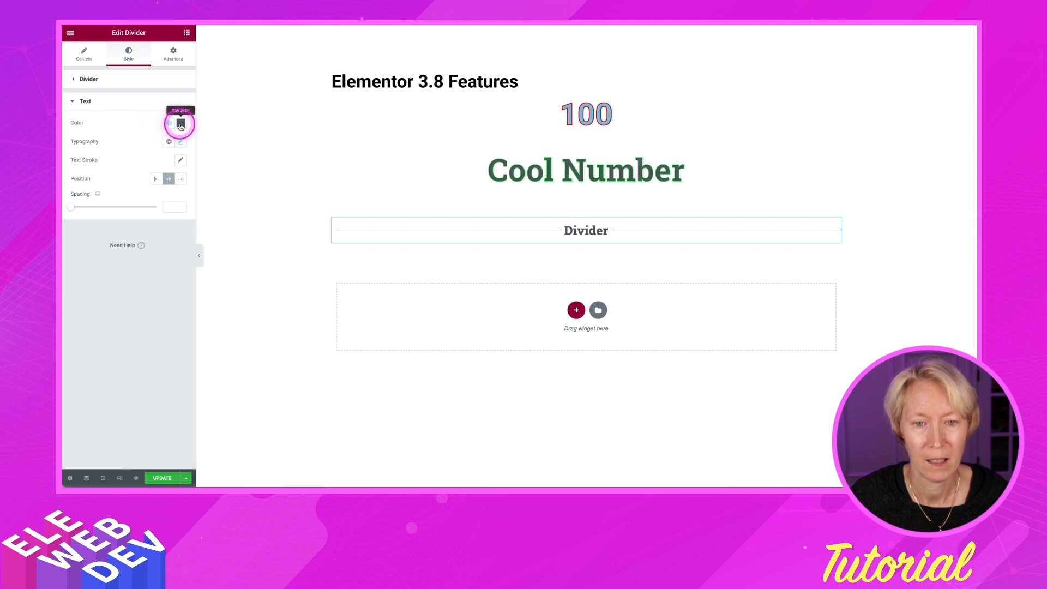
Give the divider label a text stroke and choose a hue for it.
click(180, 160)
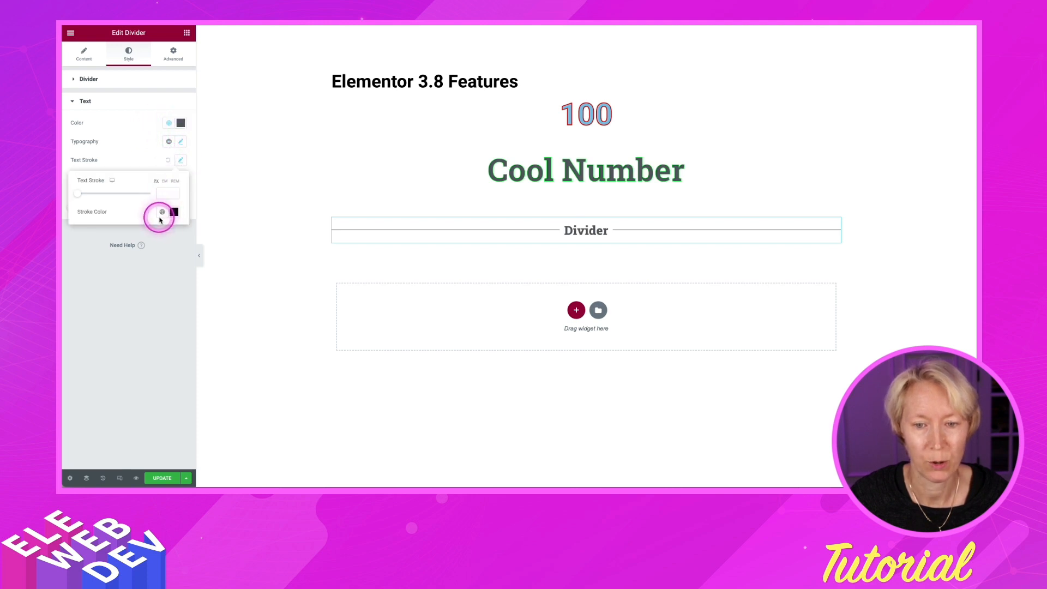
click(172, 212)
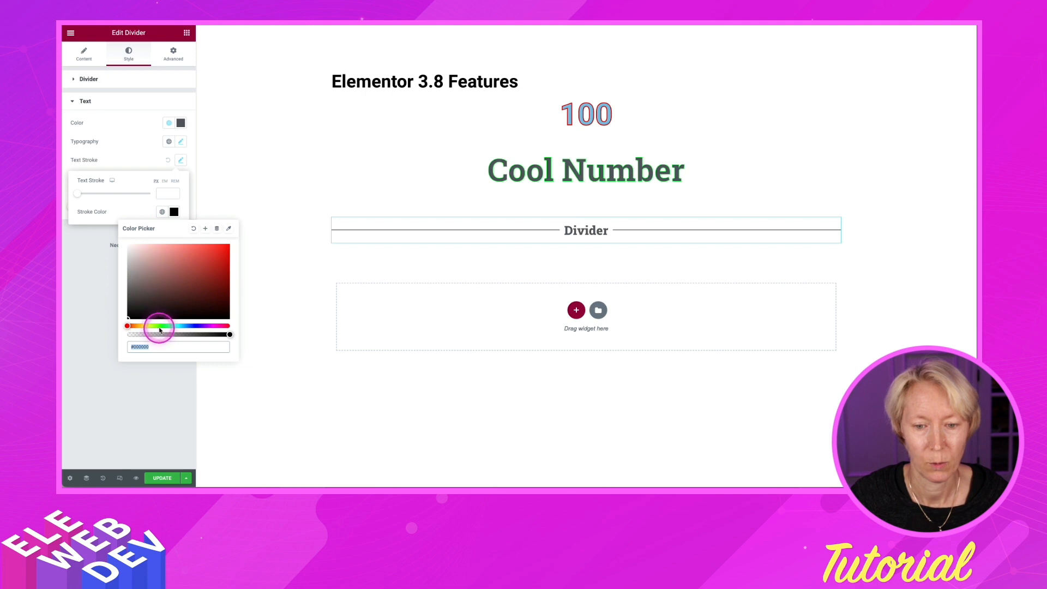
click(214, 257)
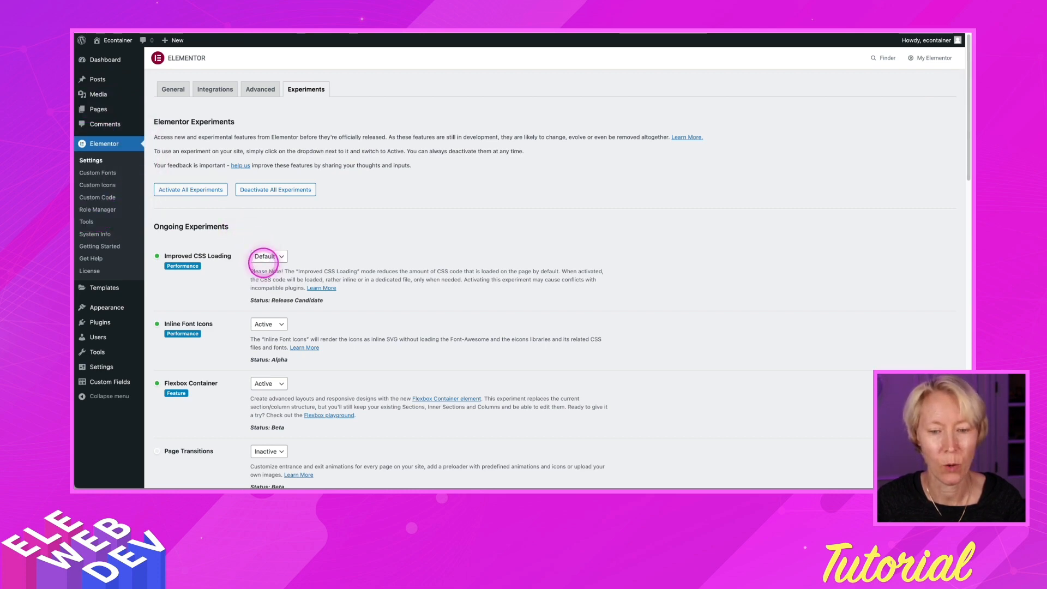
Confirm the Loop experiment is Active and save the experiment settings.
scroll(down, 3)
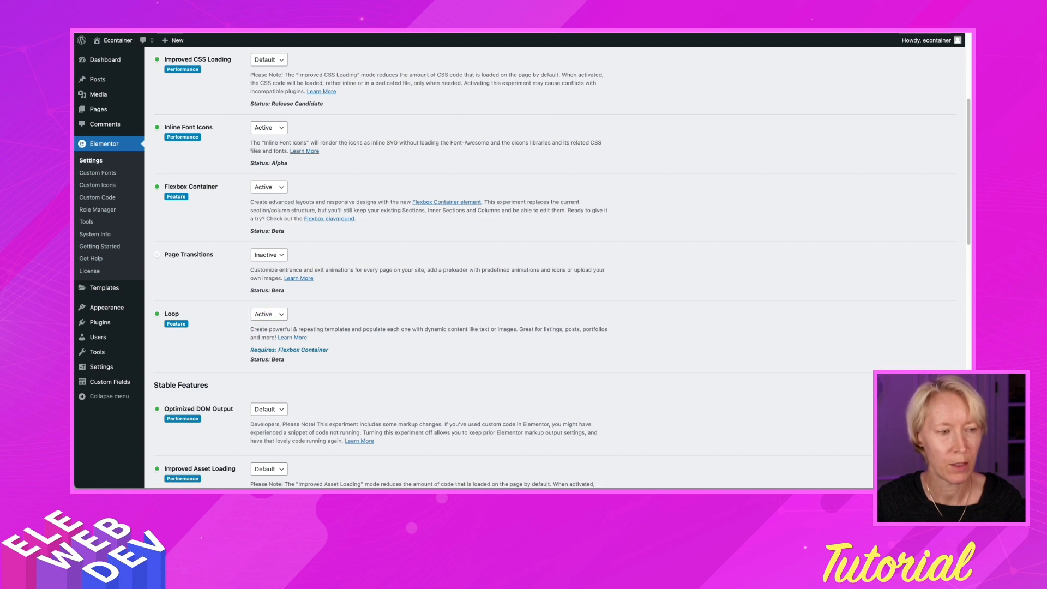
scroll(down, 3)
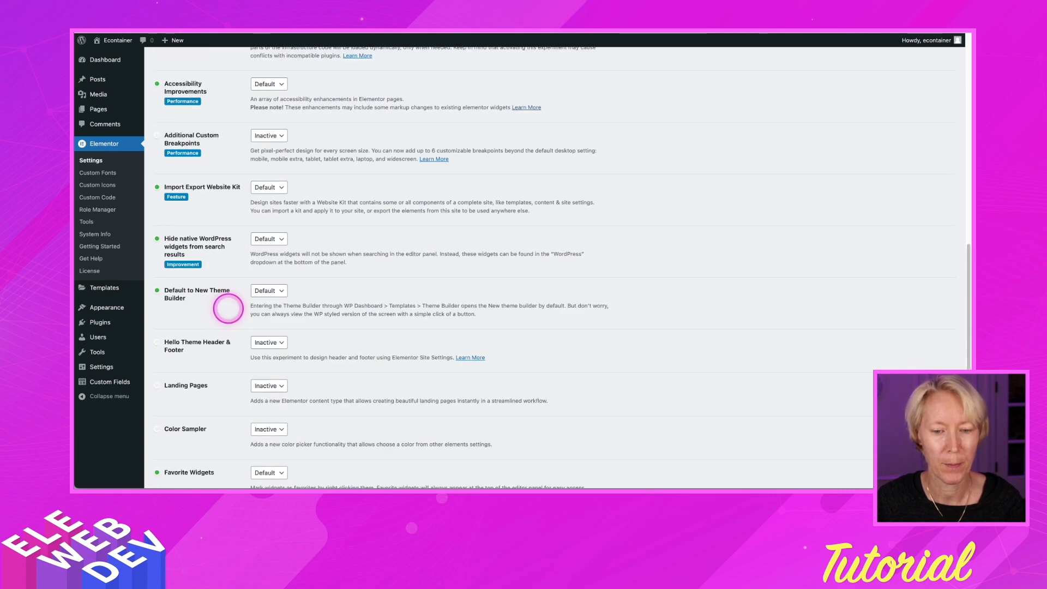
scroll(down, 3)
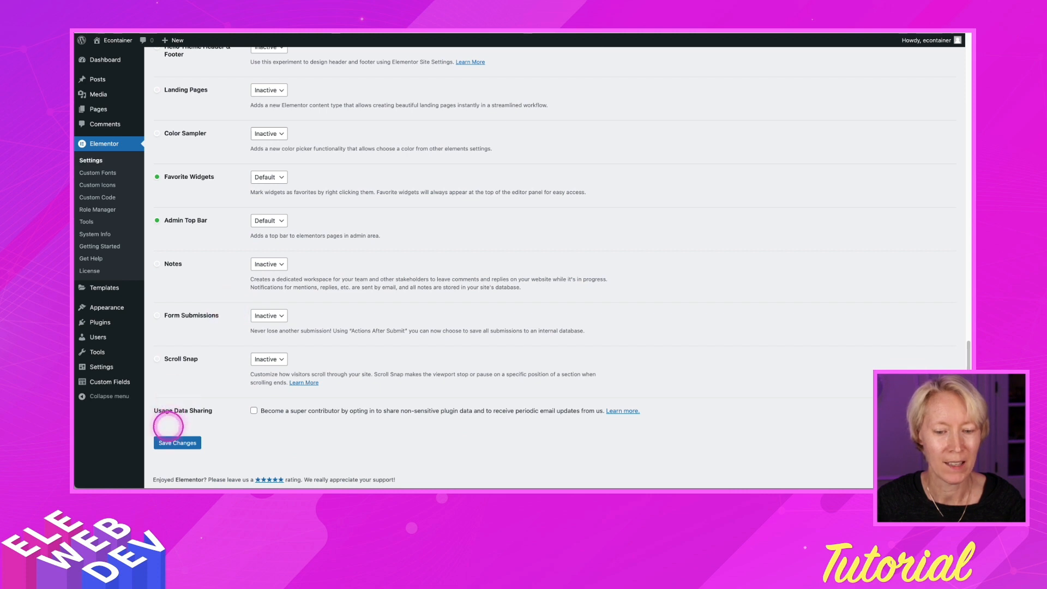
click(177, 443)
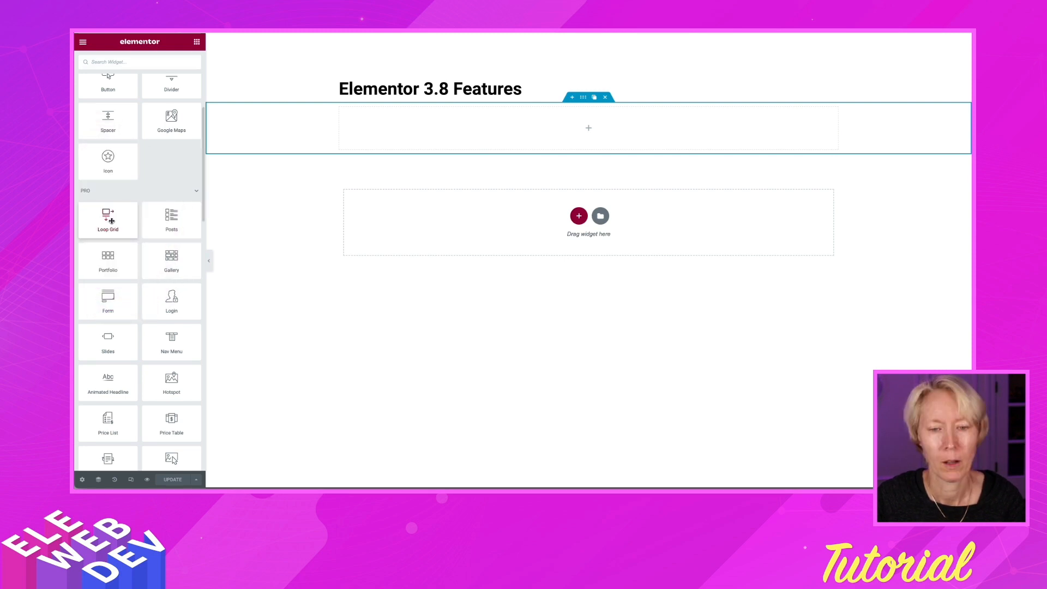
Drop a Loop Grid widget into the empty container under the 3.8 Features heading.
drag(108, 221, 407, 137)
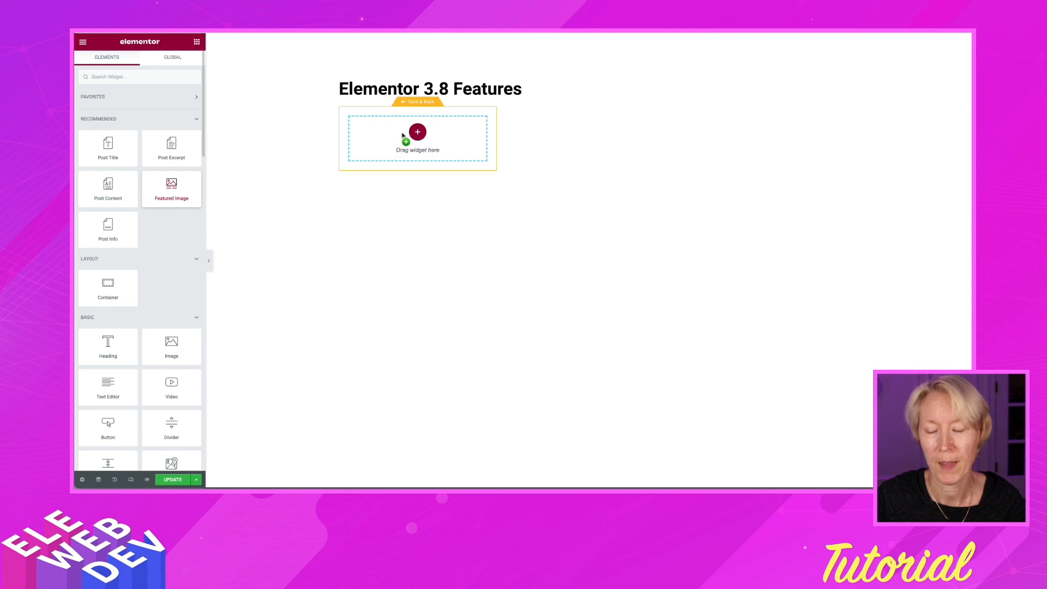
Place Featured Image, Post Title and Post Content widgets into the loop item card.
click(417, 138)
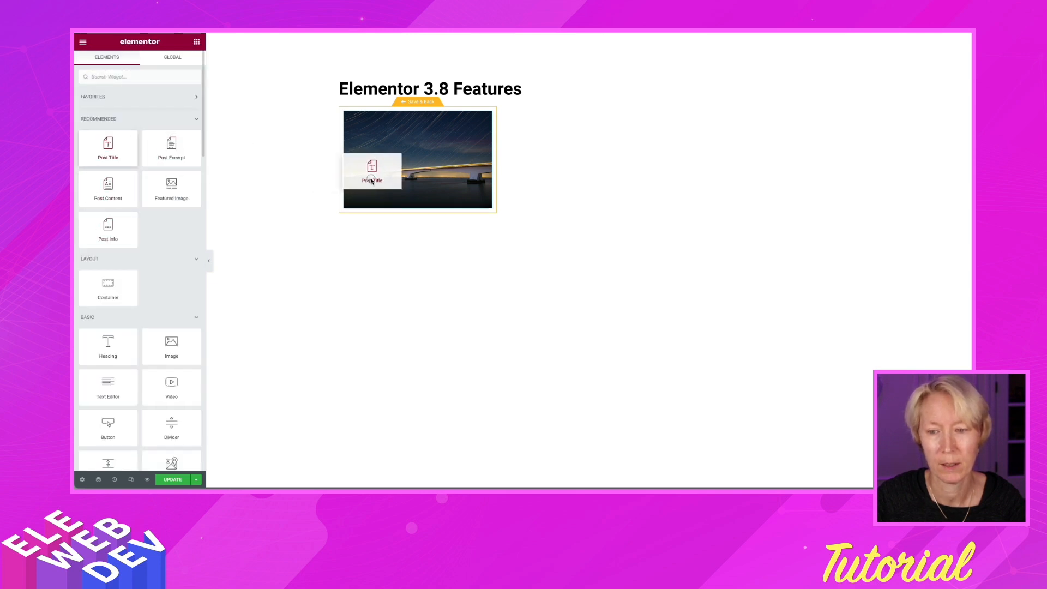
click(372, 171)
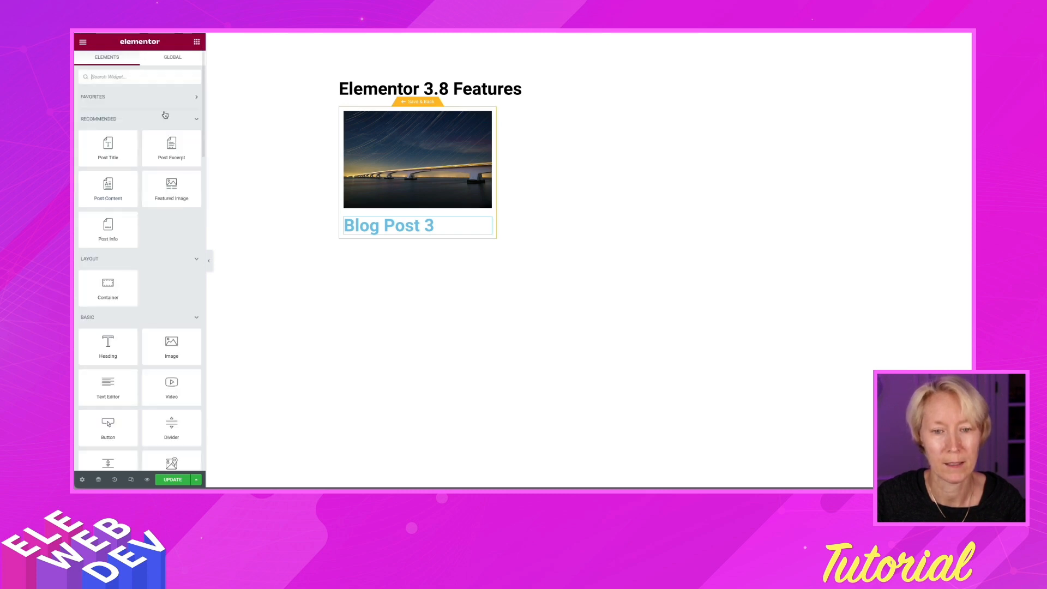
drag(108, 188, 389, 234)
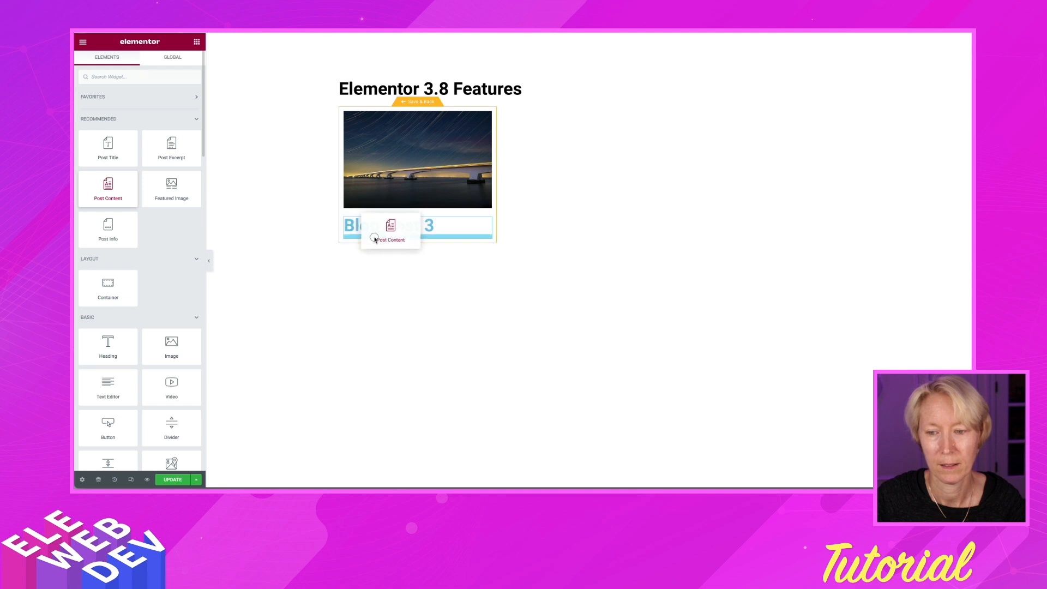
click(384, 225)
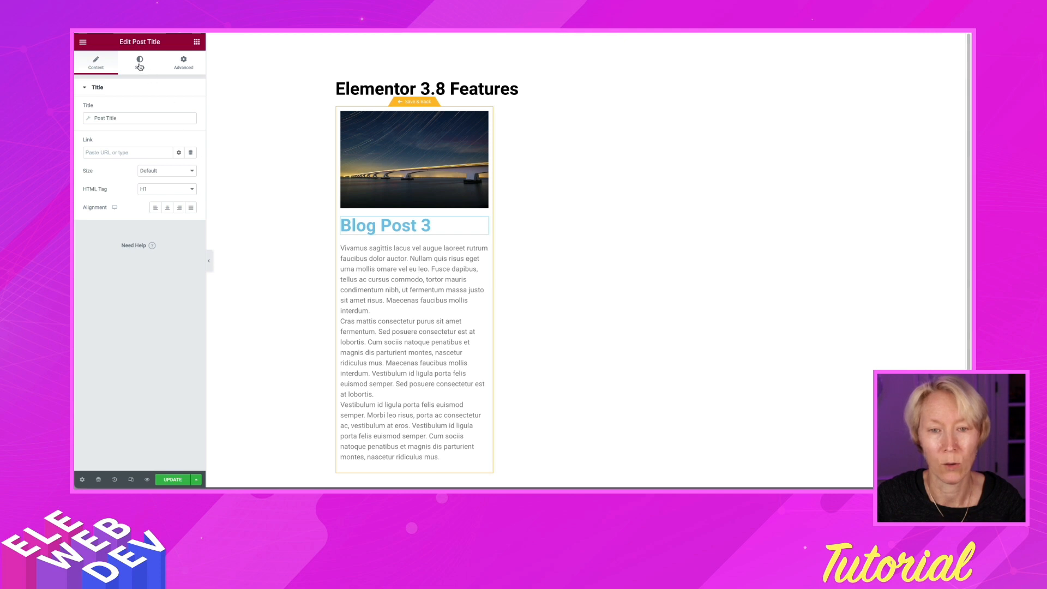
Set the Blog Post 3 title's padding to 0 in its Advanced settings.
click(139, 62)
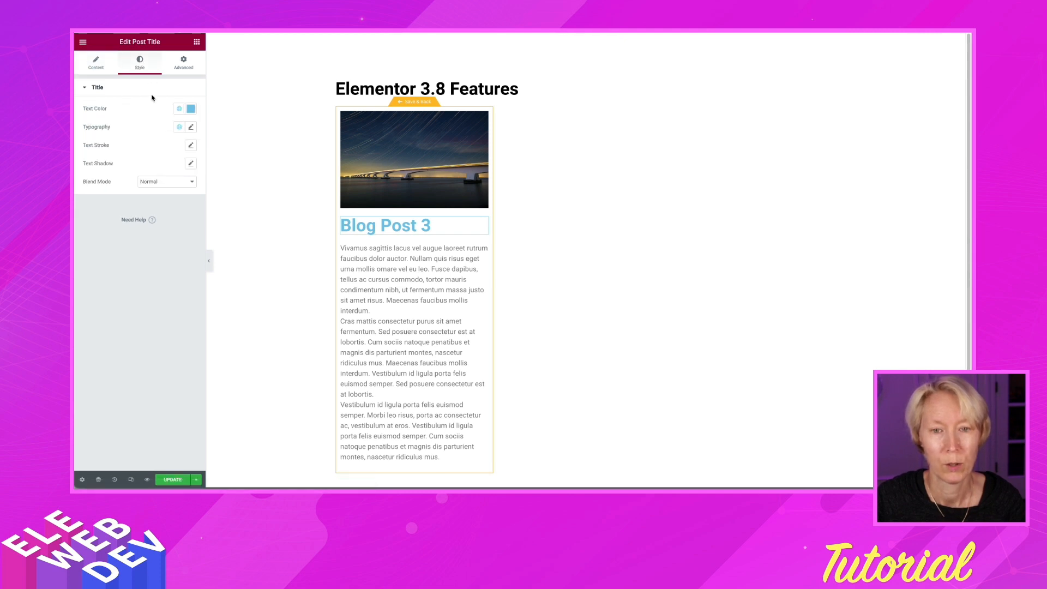
click(183, 62)
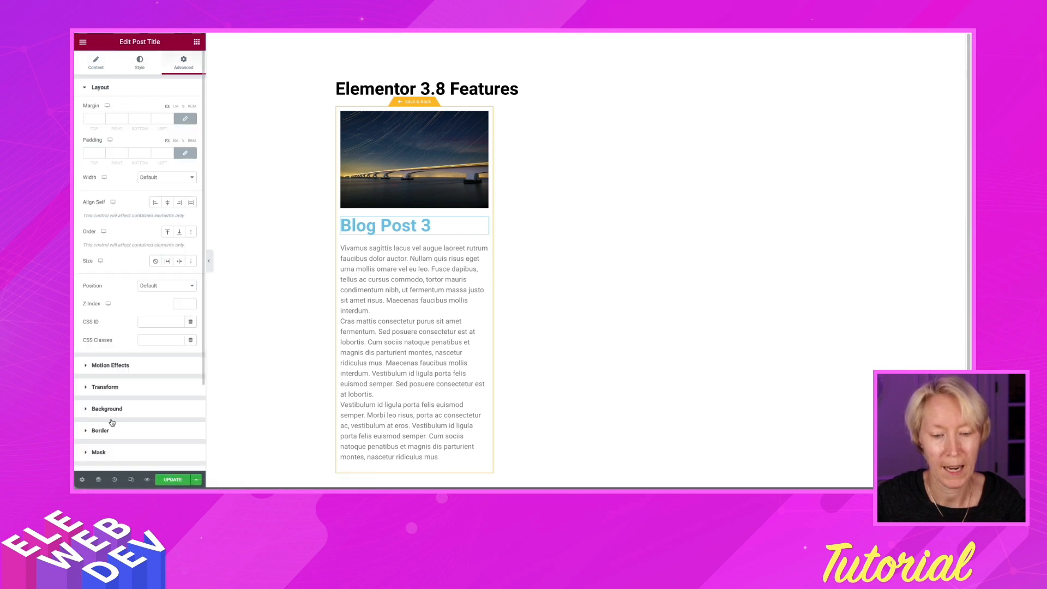
click(106, 408)
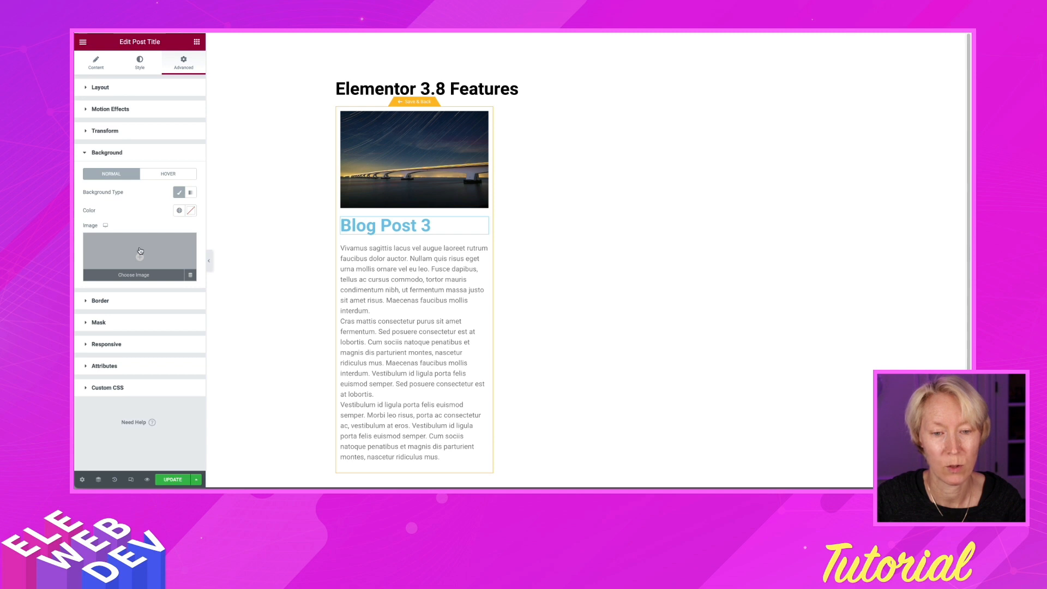
click(179, 210)
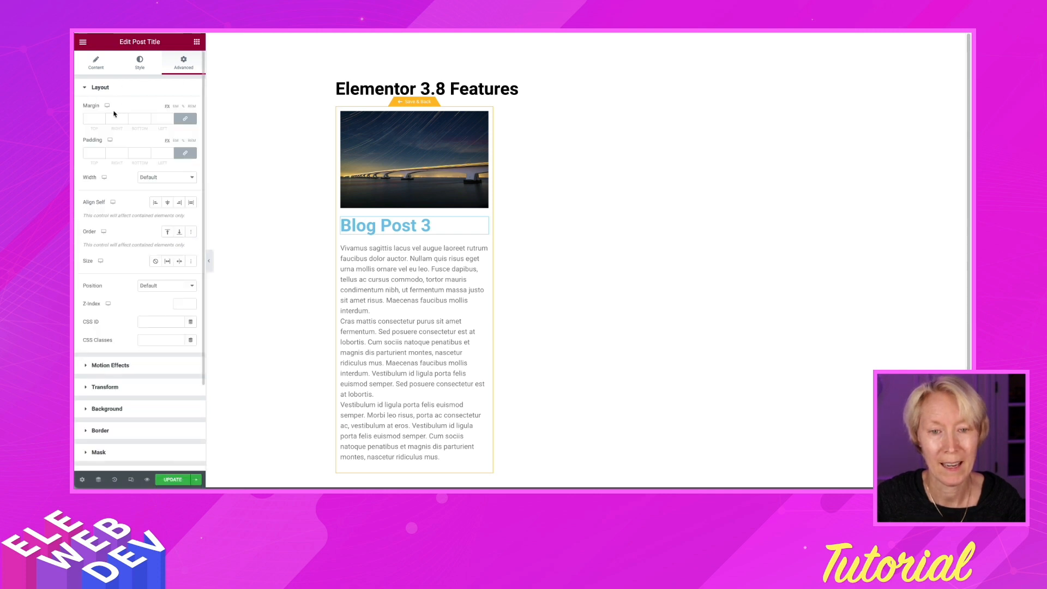
click(95, 153)
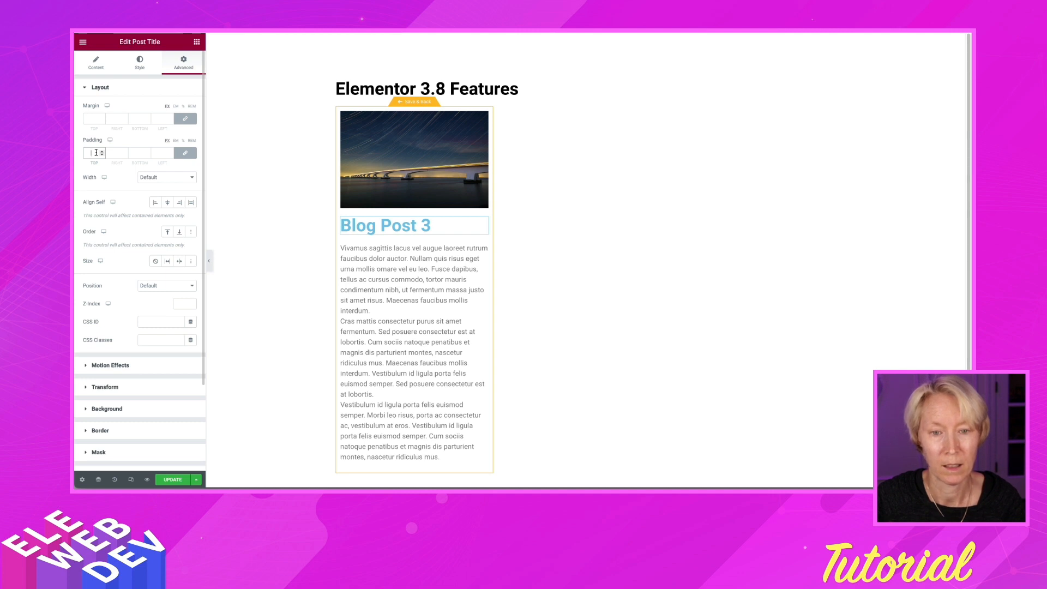
text(0)
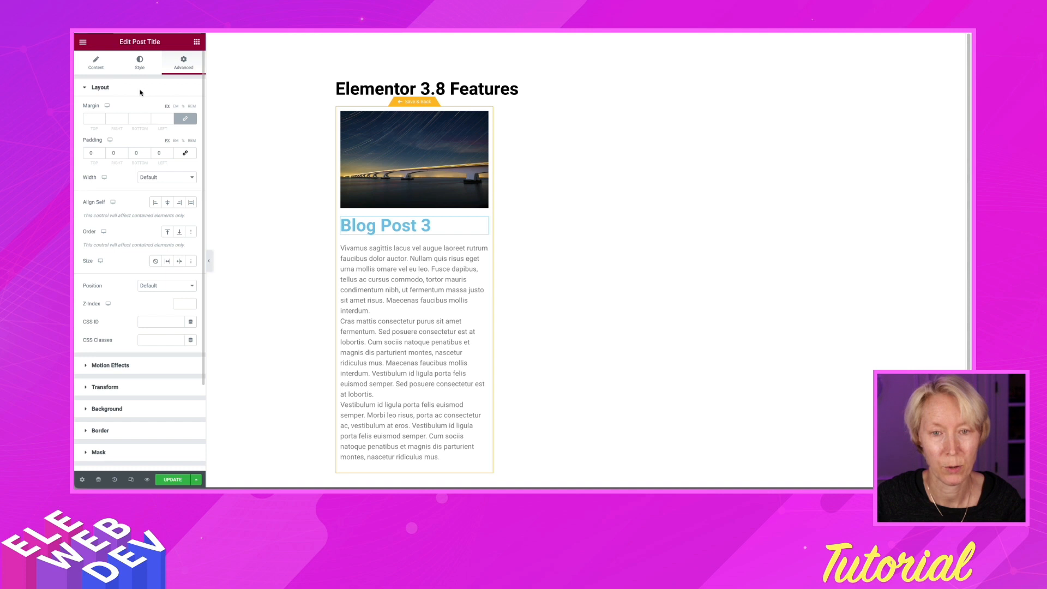
Centre-align the Blog Post 3 title above the post content.
click(96, 63)
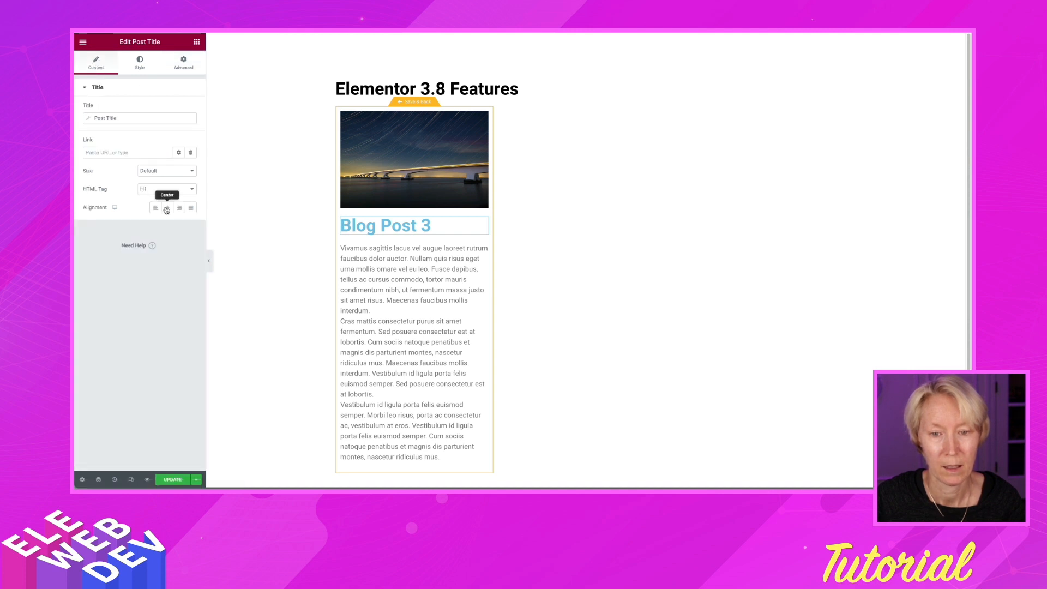
click(167, 207)
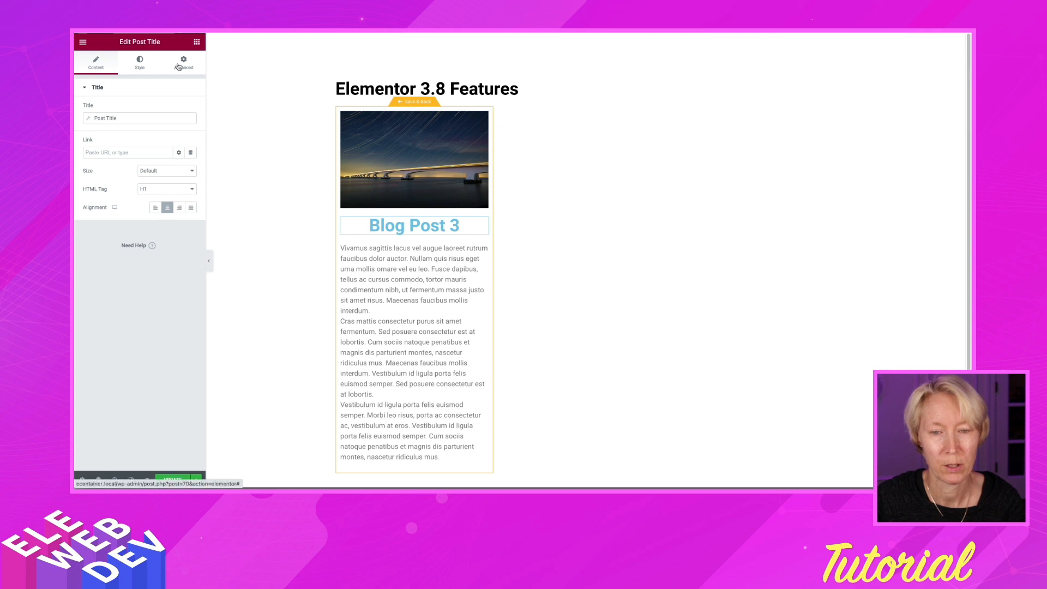
Set the post title's text colour to black in its Style settings.
click(182, 62)
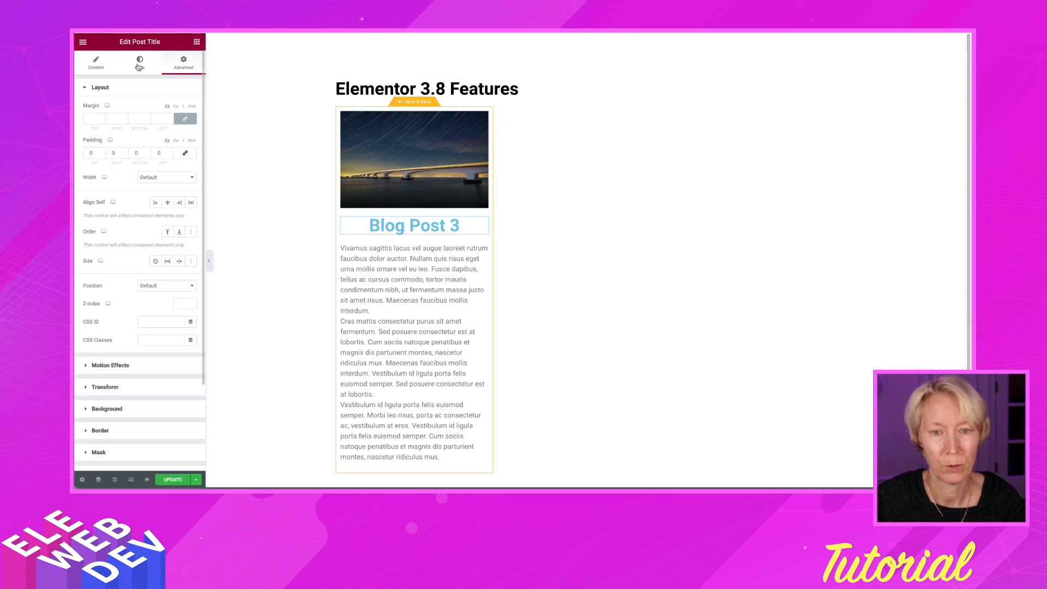
click(140, 63)
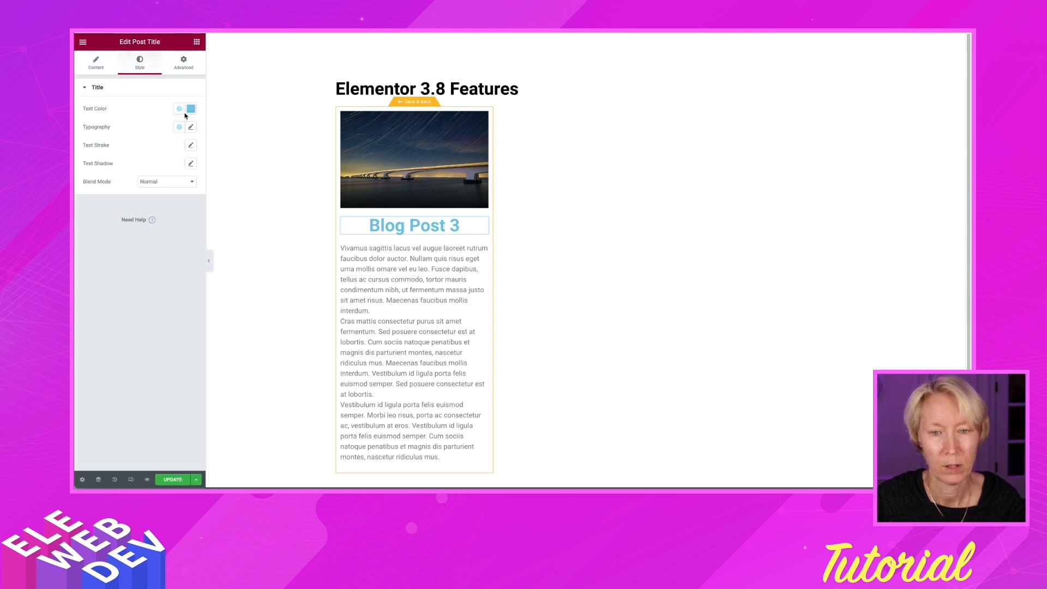
click(190, 108)
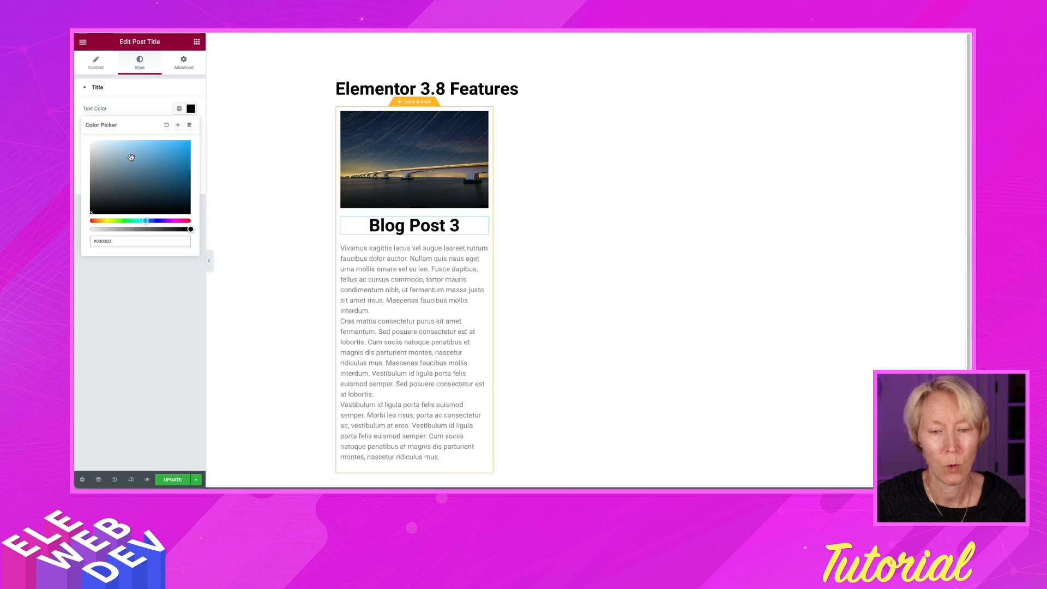
click(183, 62)
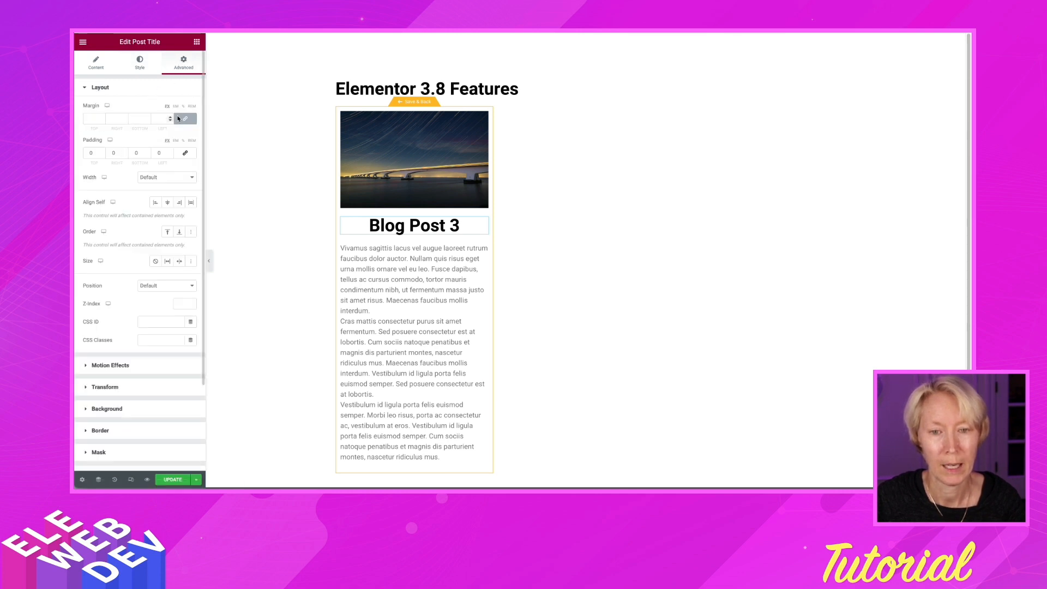
Unlink the title's margins and give it a negative top margin so it overlaps the image.
click(184, 118)
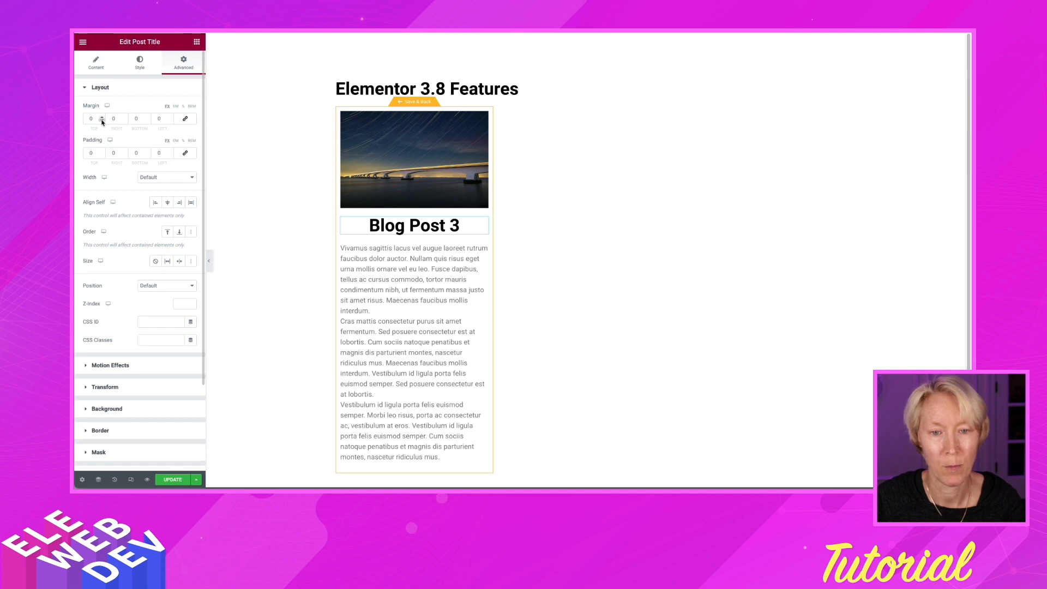
text(-10)
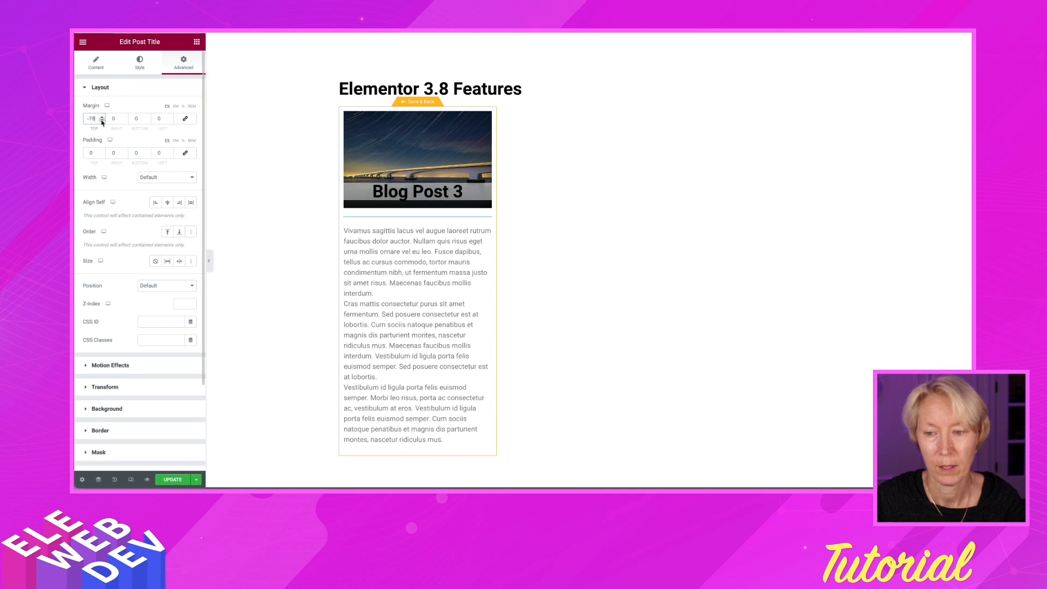
click(93, 118)
text(-80)
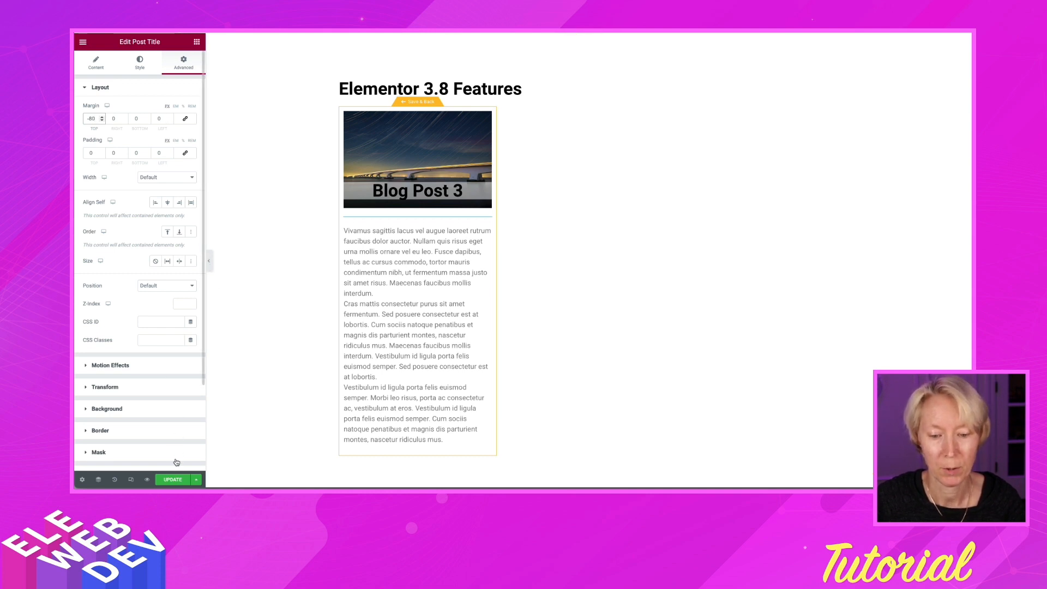
click(172, 479)
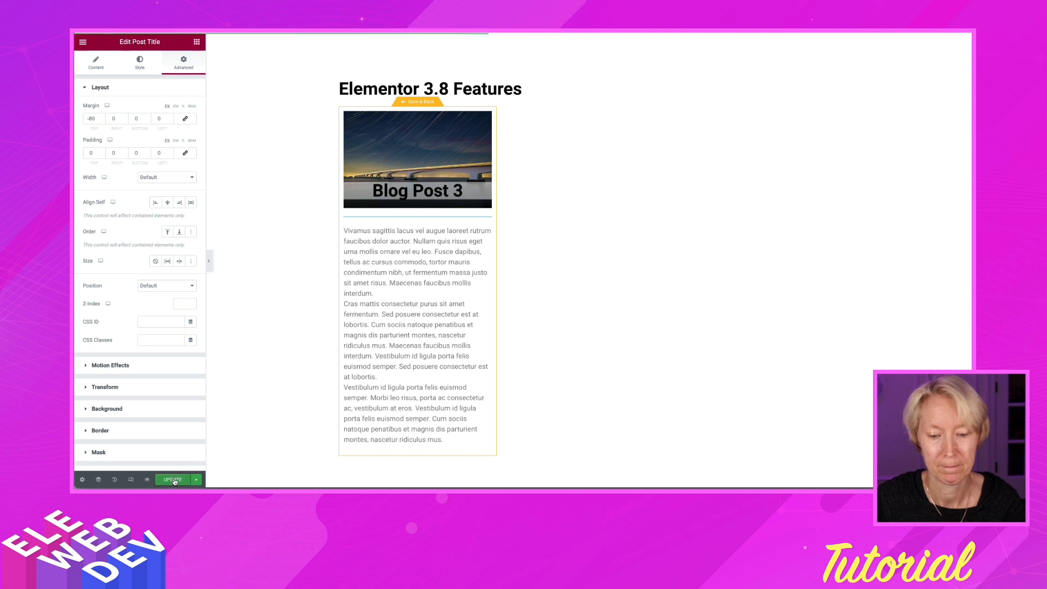
Update the card template and use Save & Back to return to the page's Loop Grid.
click(172, 479)
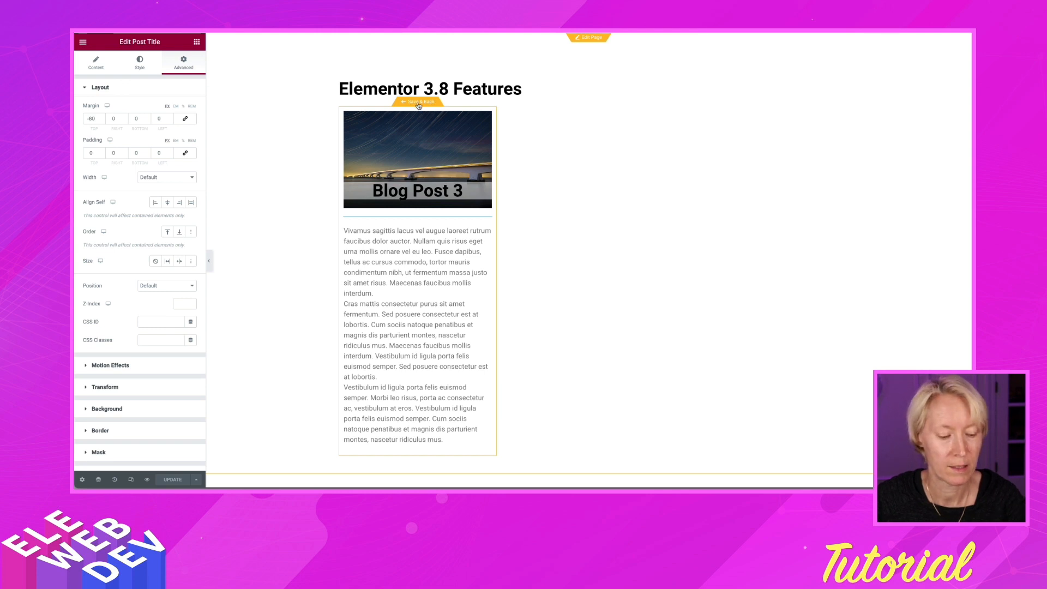
click(416, 104)
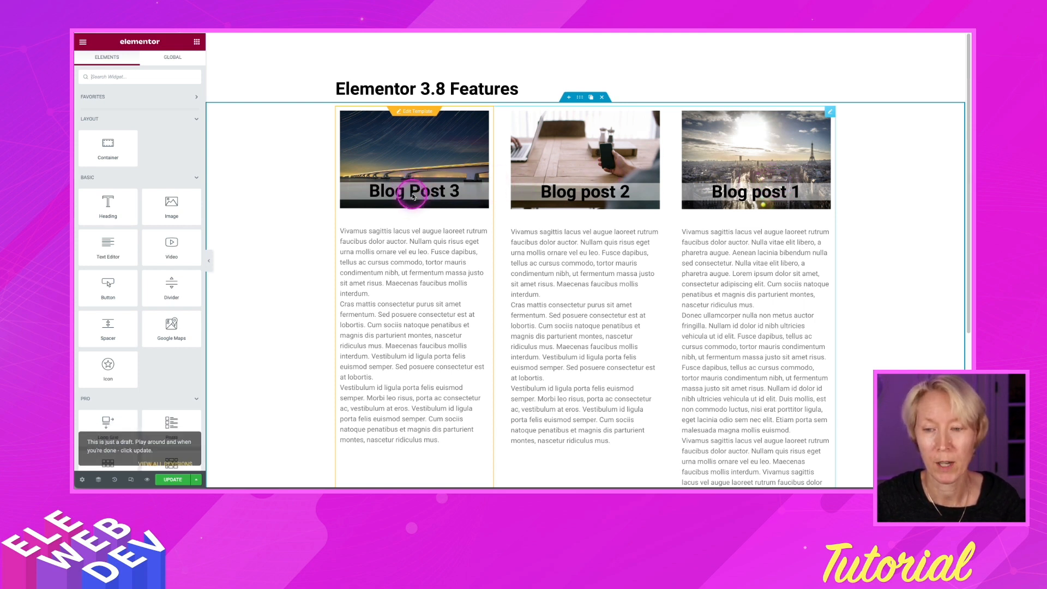
mouse_move(658, 194)
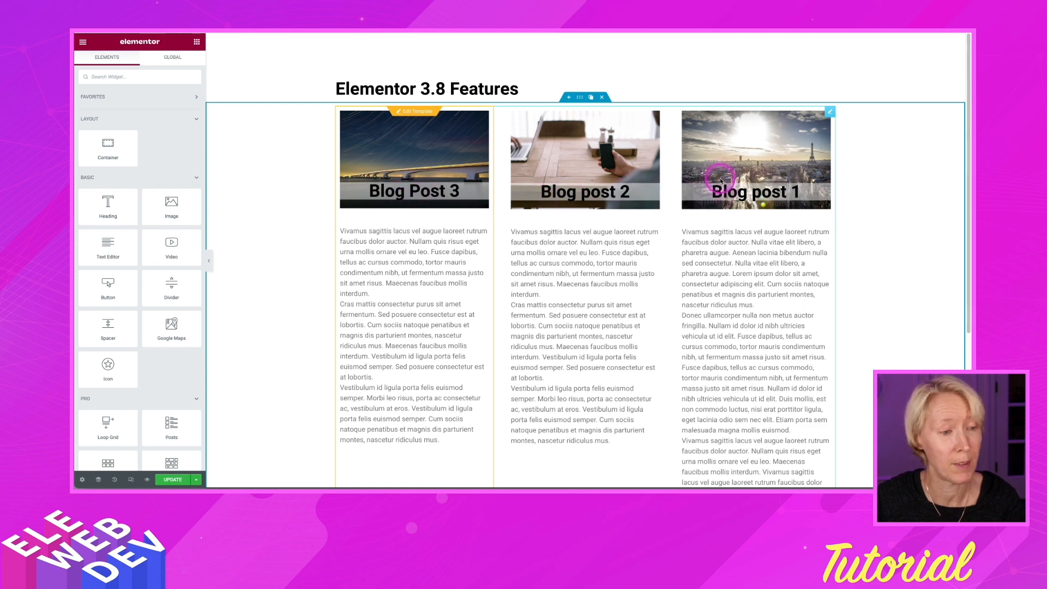
mouse_move(701, 300)
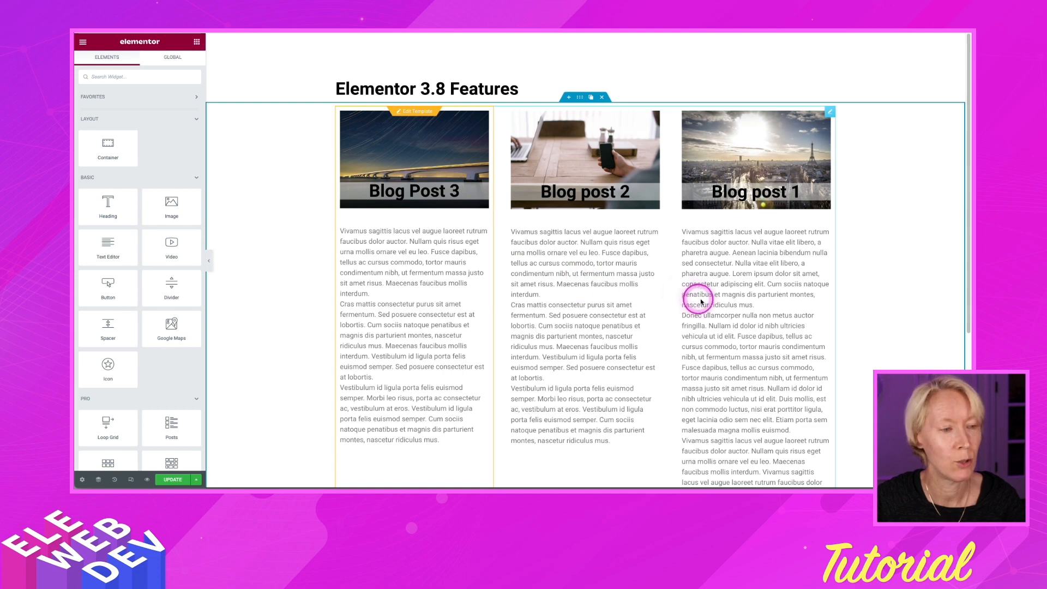